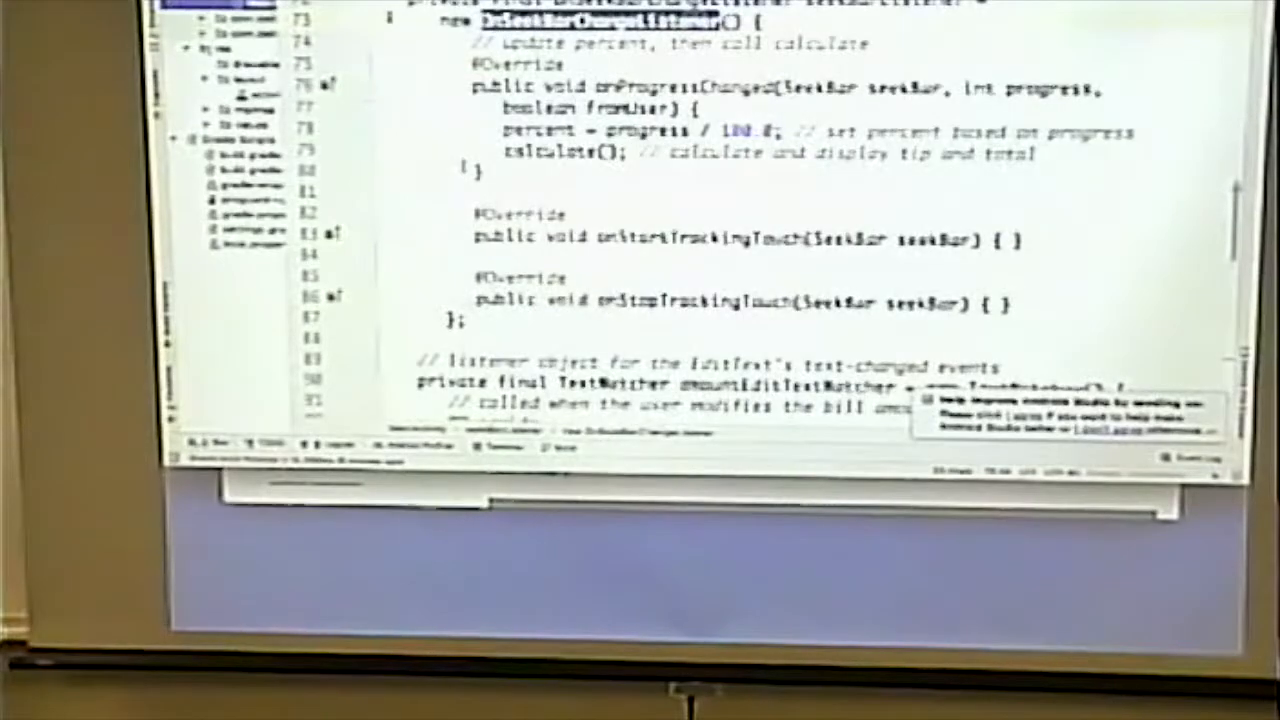
Step: Scroll through the open file, then bring up the MainActivity.java editor tab
scroll("up", 3)
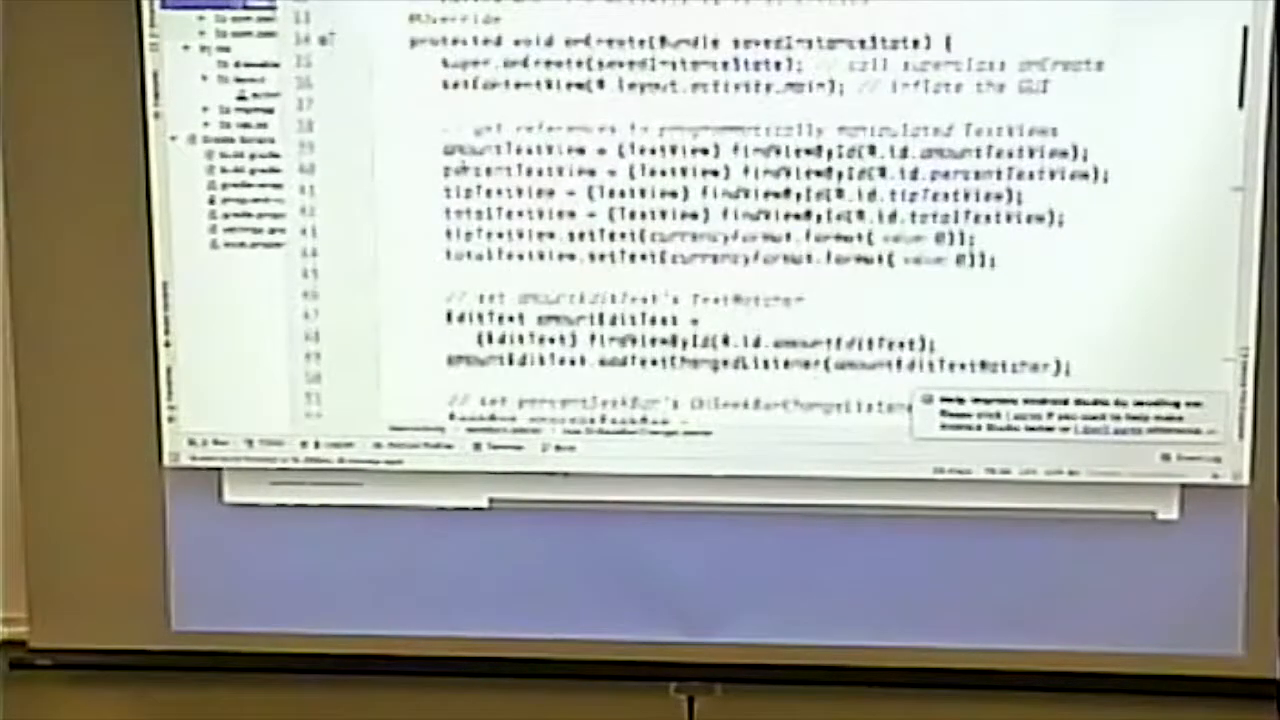
scroll("up", 3)
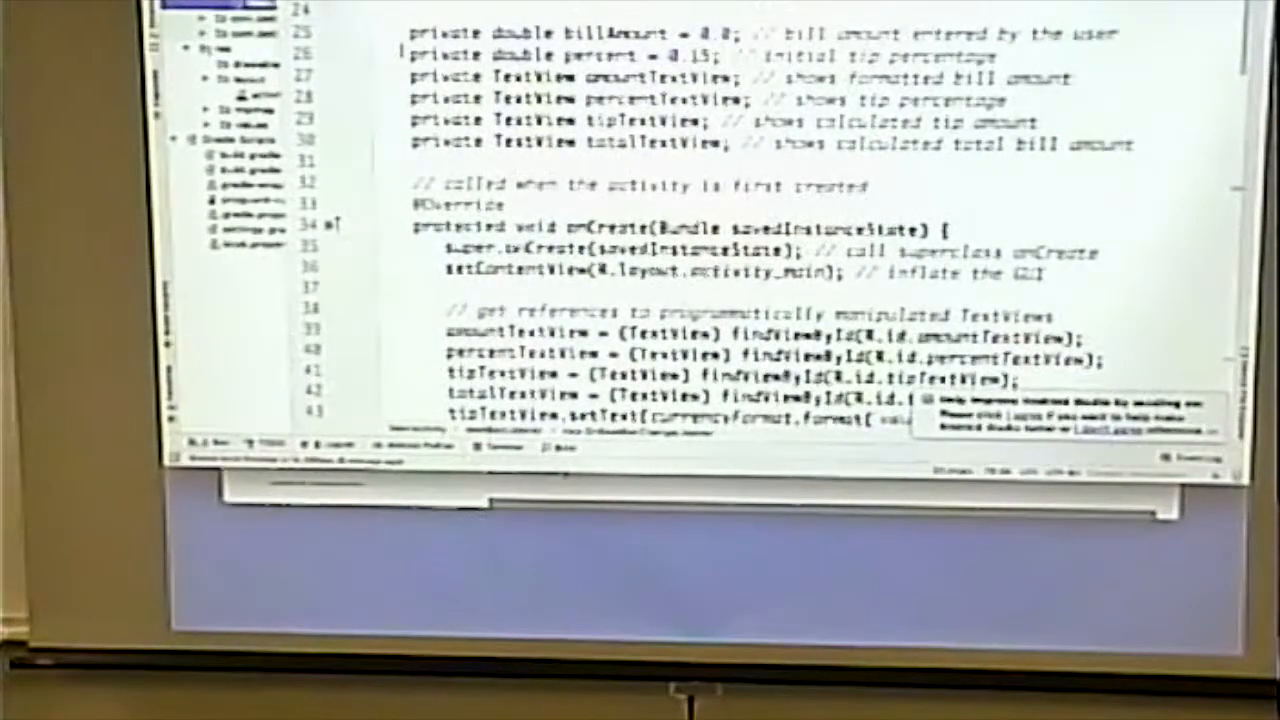
scroll("down", 3)
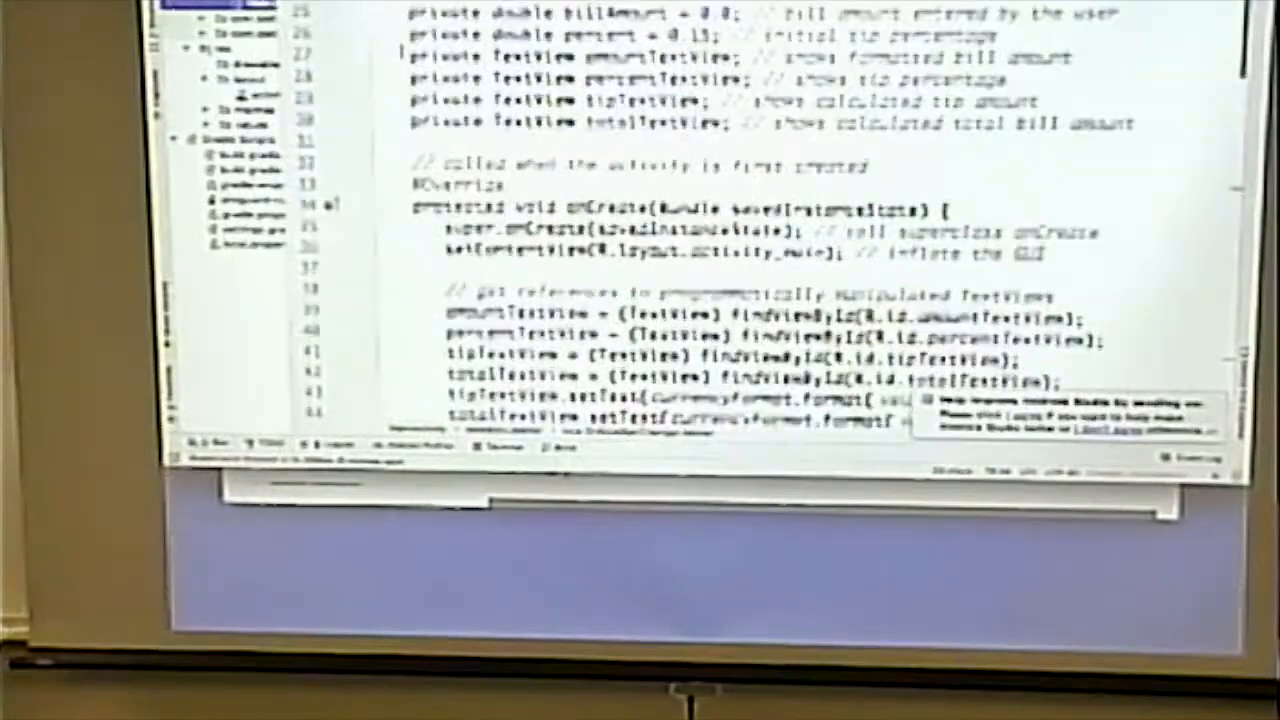
scroll("down", 3)
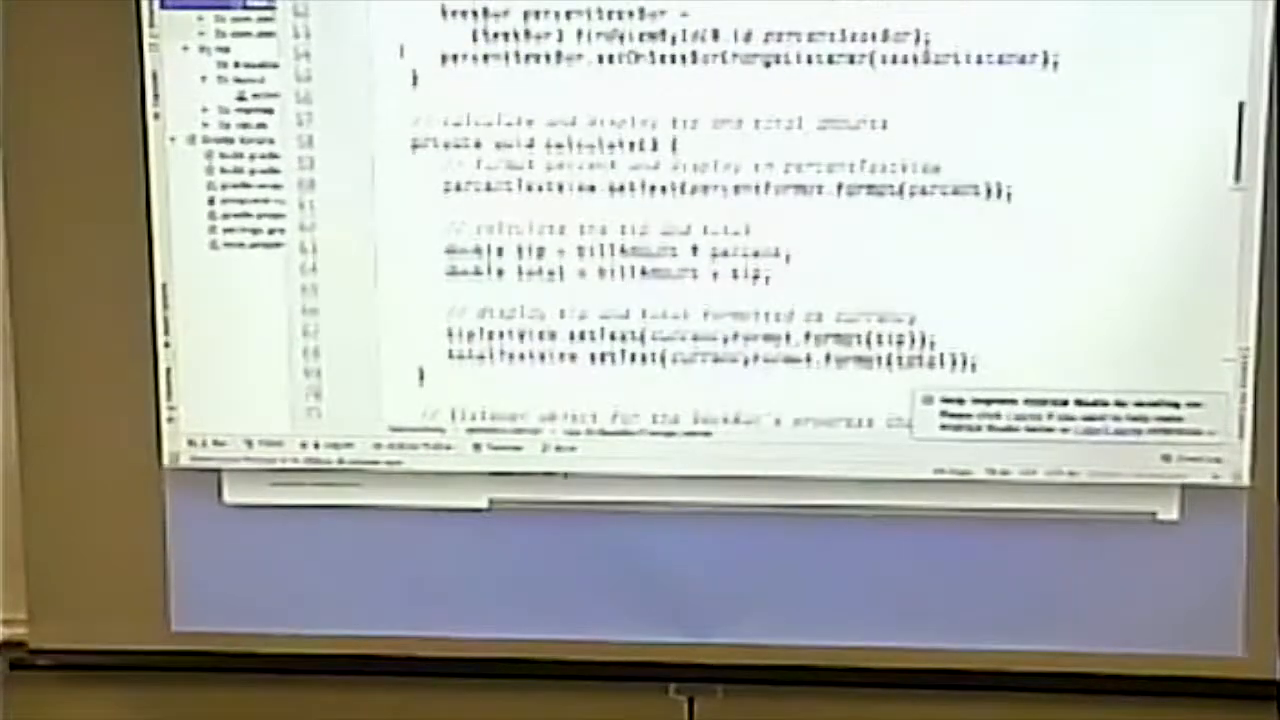
scroll("down", 3)
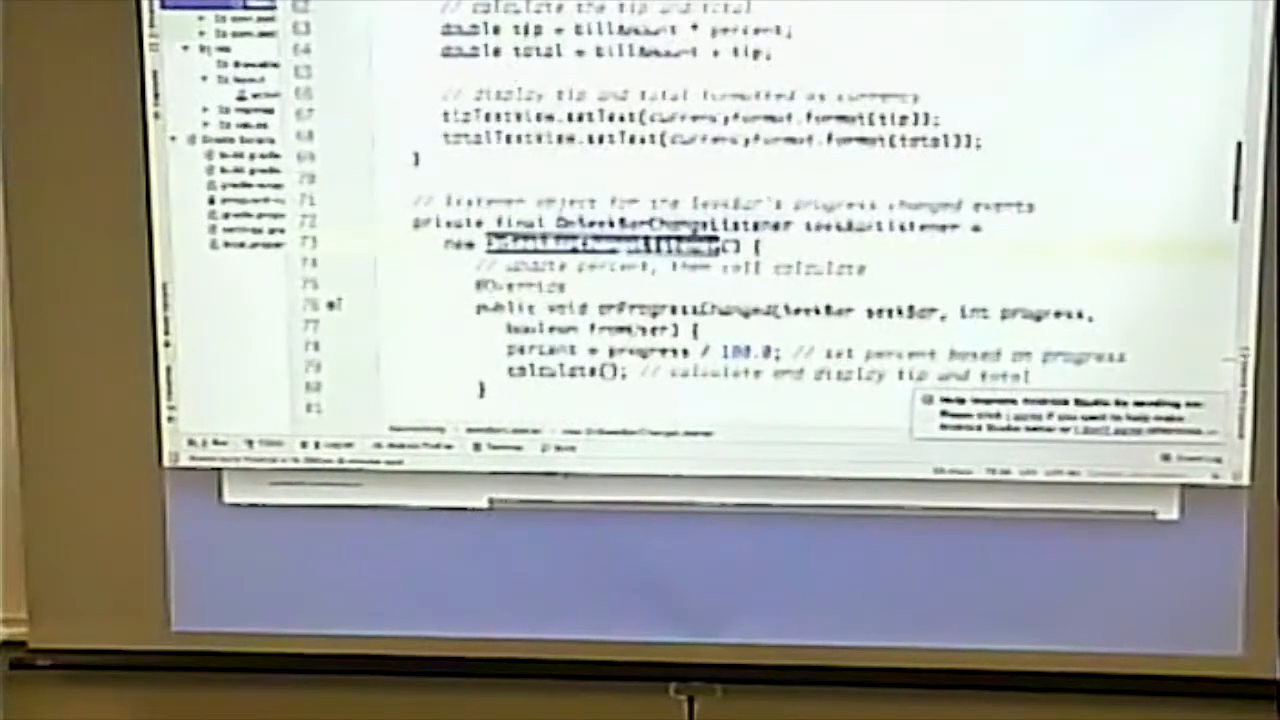
scroll("up", 3)
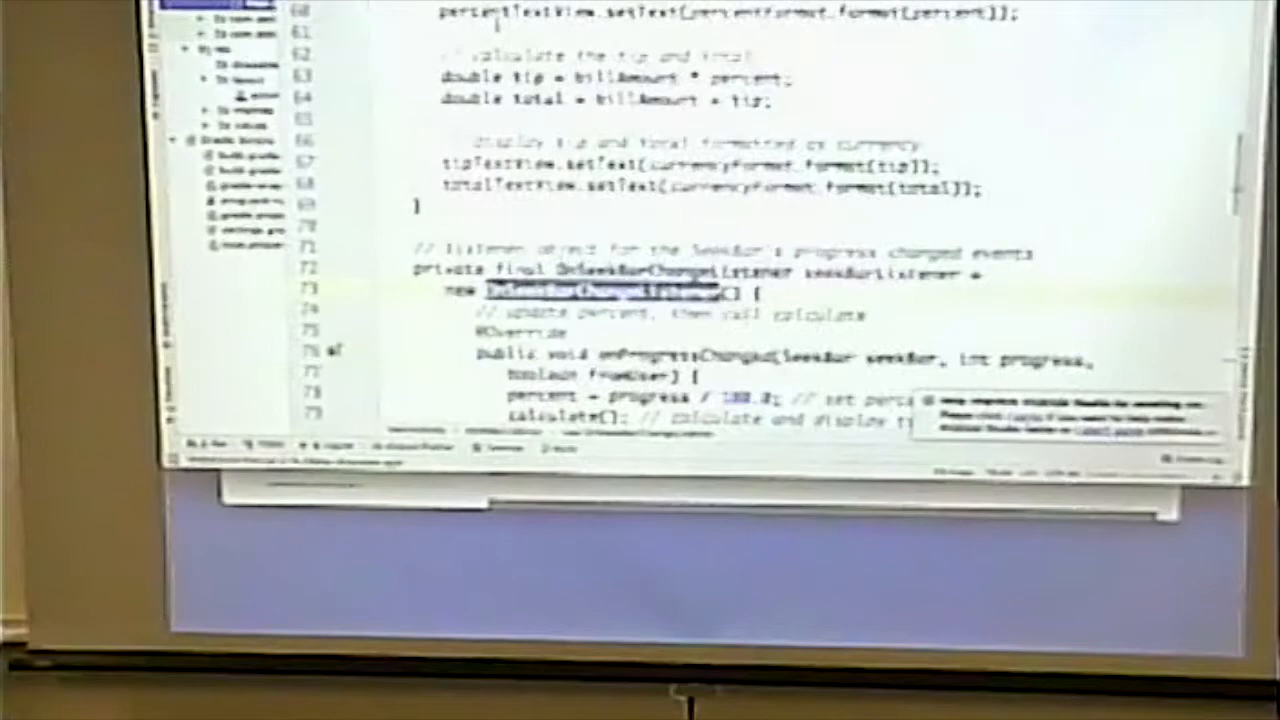
scroll("down", 3)
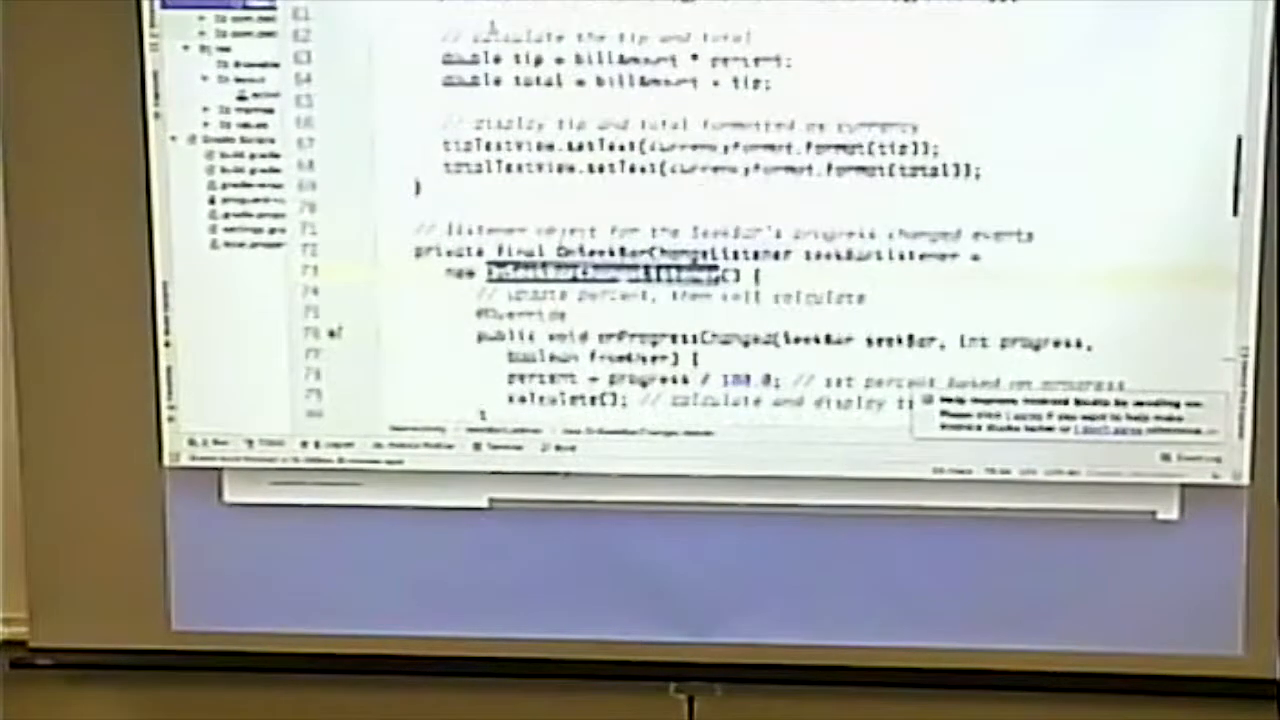
scroll("down", 3)
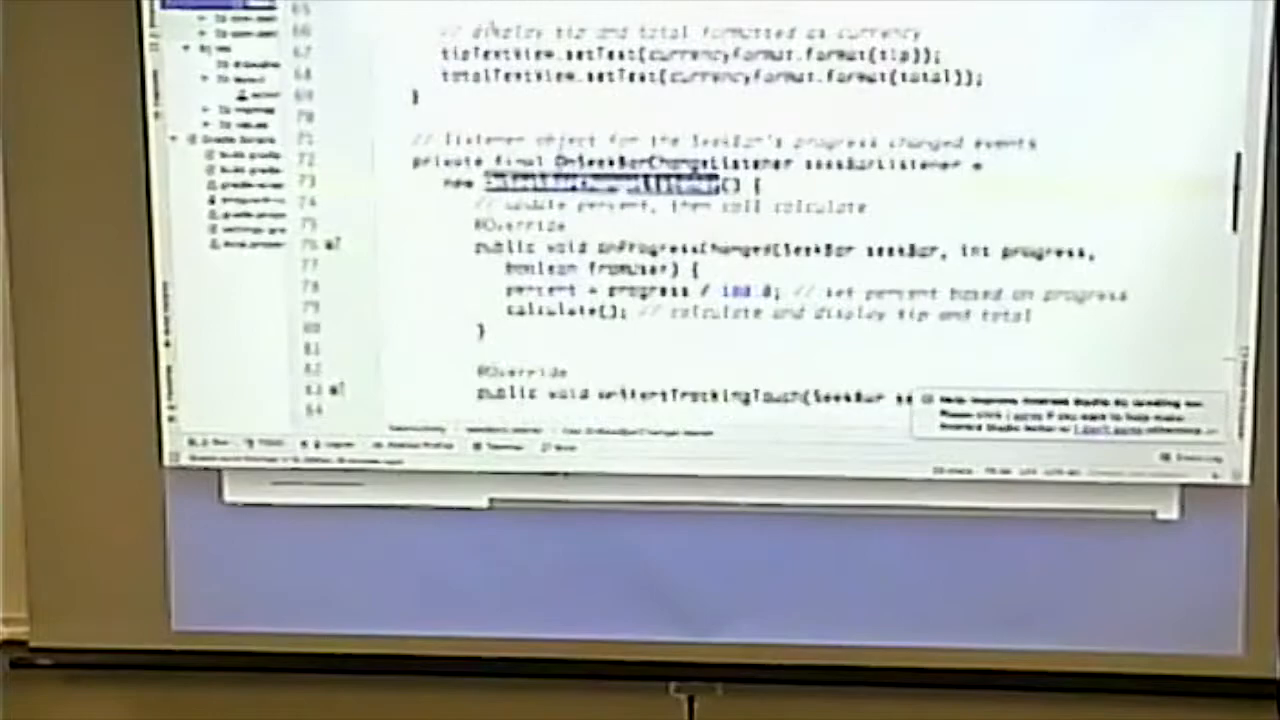
scroll("down", 3)
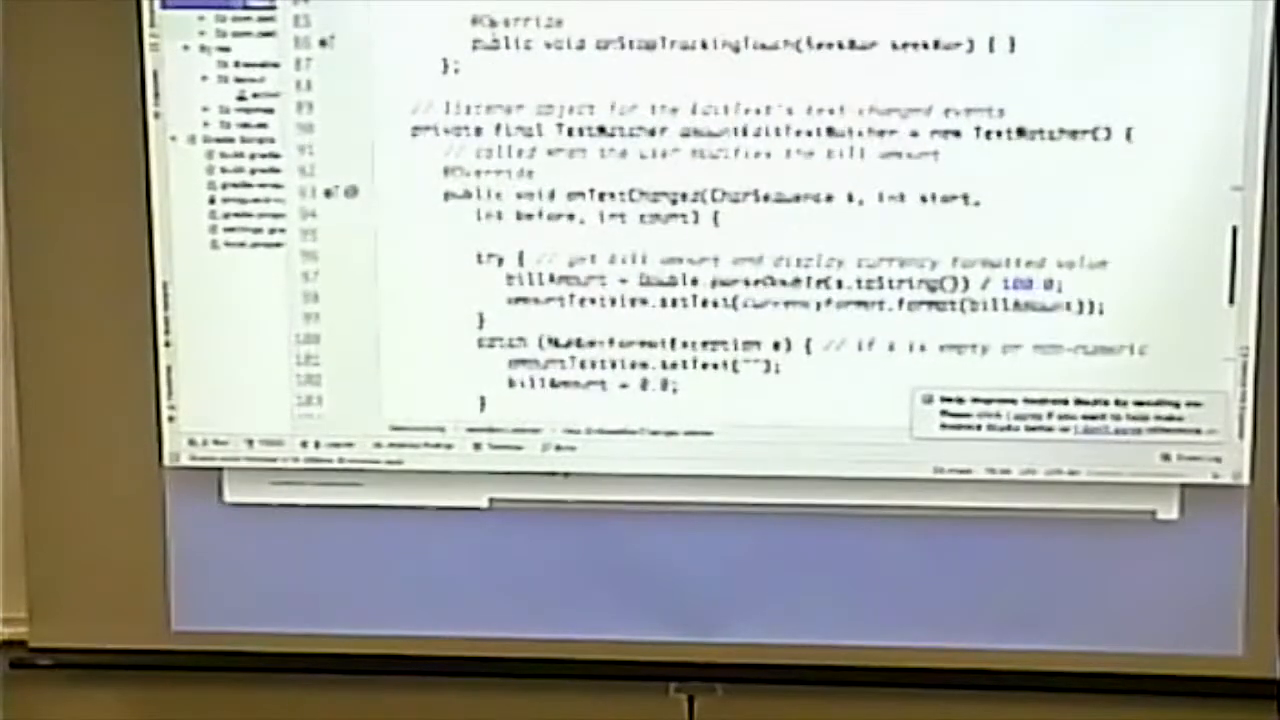
scroll("down", 3)
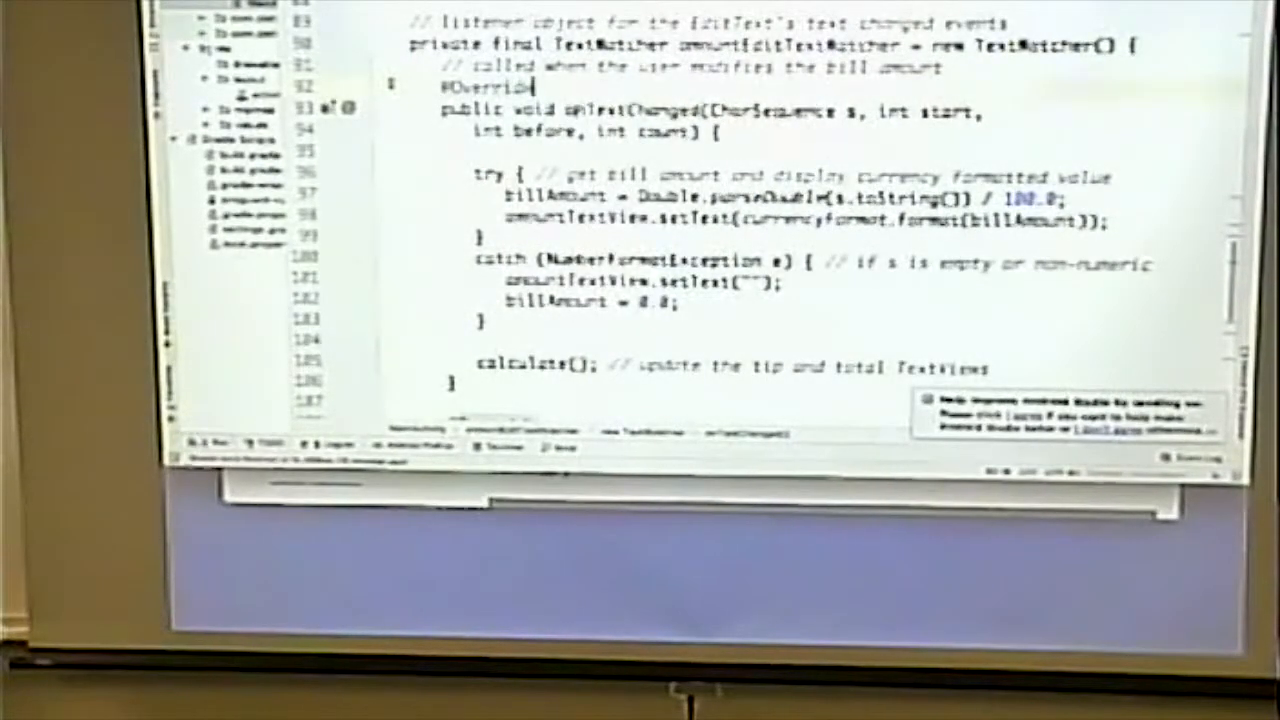
scroll("down", 3)
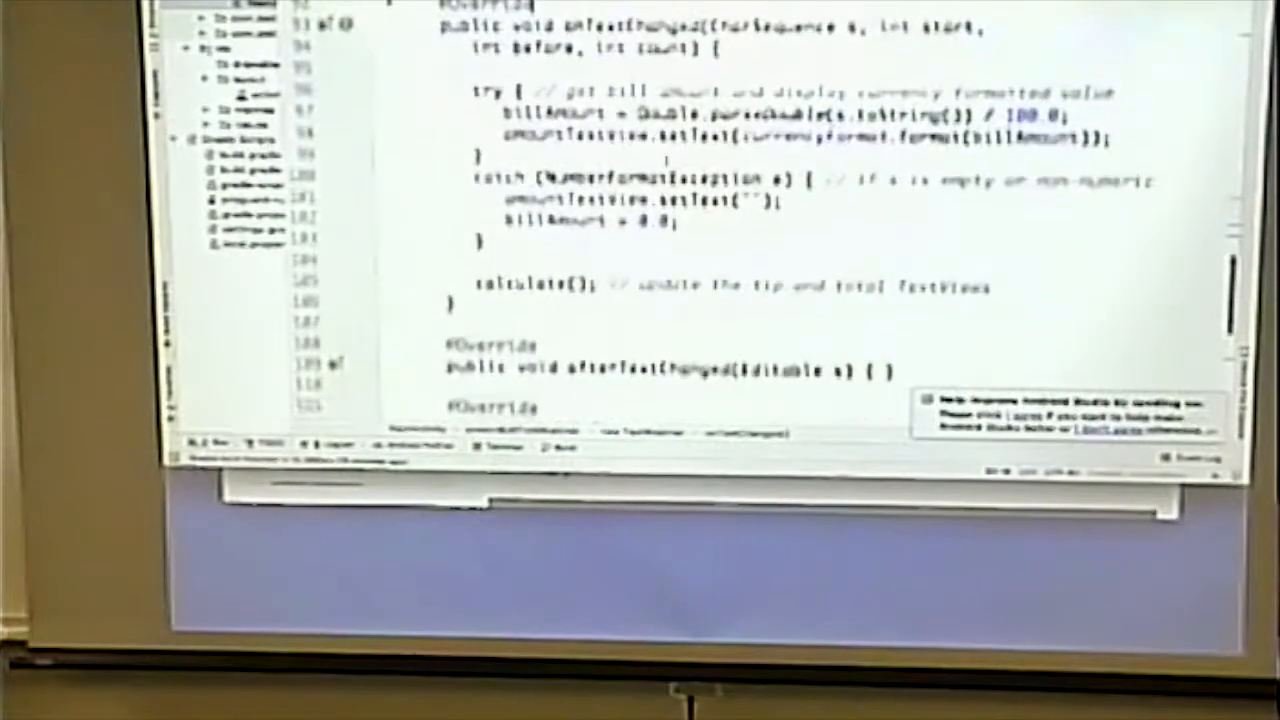
scroll("down", 3)
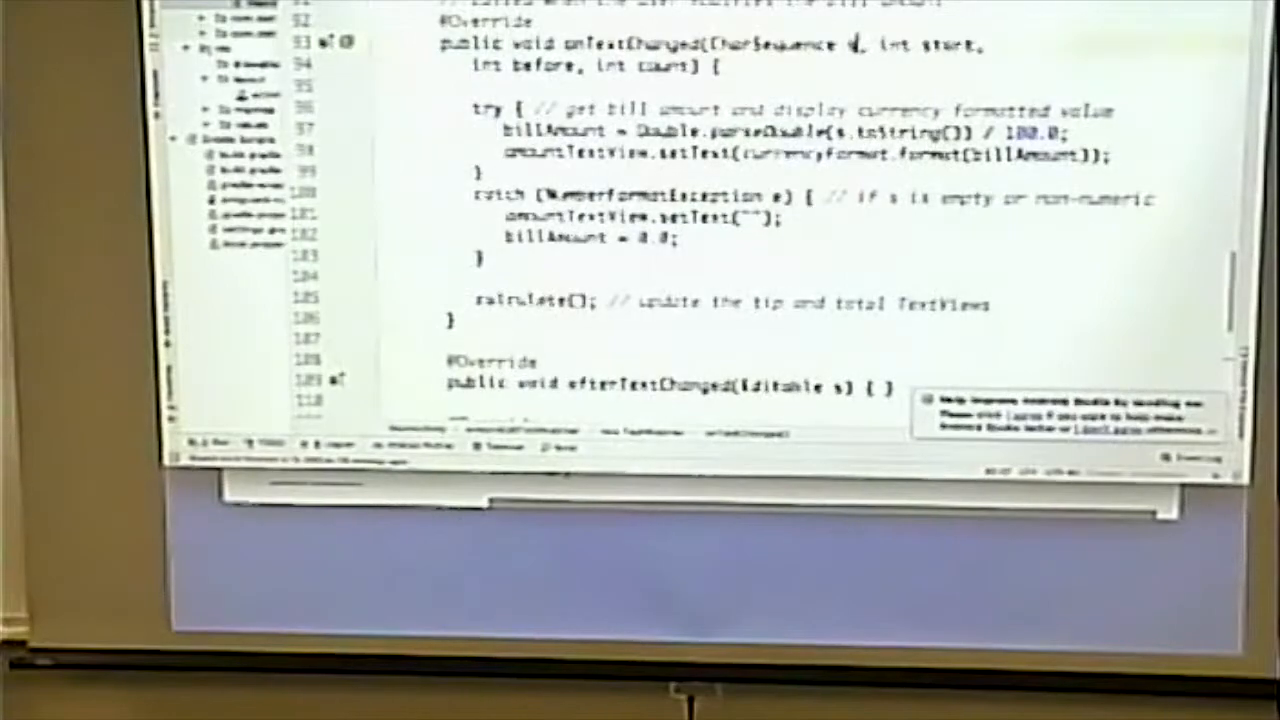
double_click(780, 45)
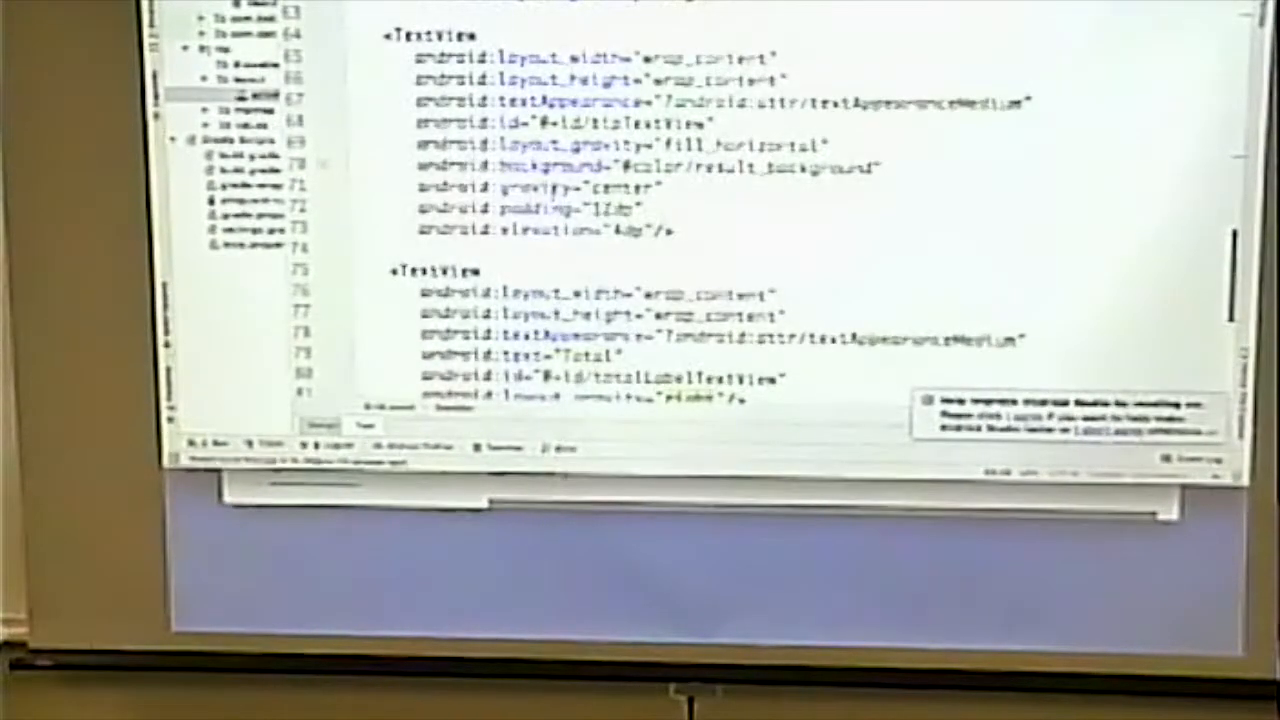
Step: Scroll through onTextChanged to its uncommented try block and NumberFormatException catch before calculate()
scroll("up", 3)
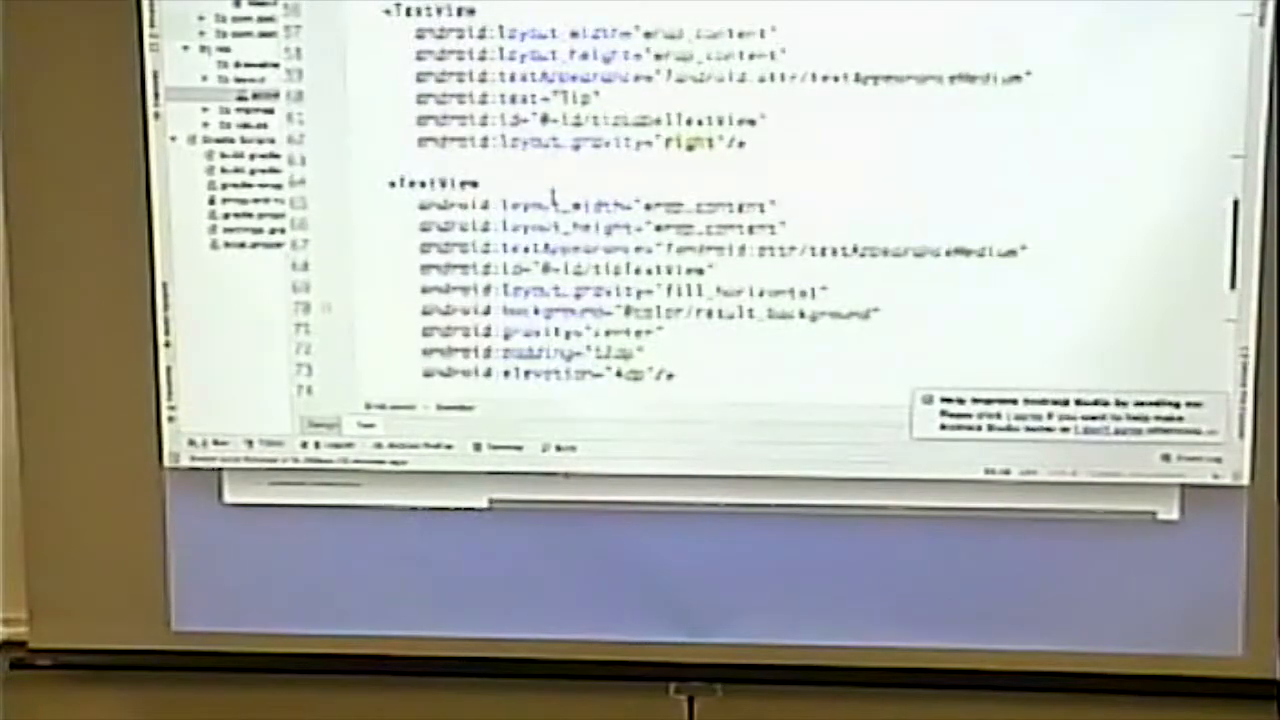
scroll("down", 3)
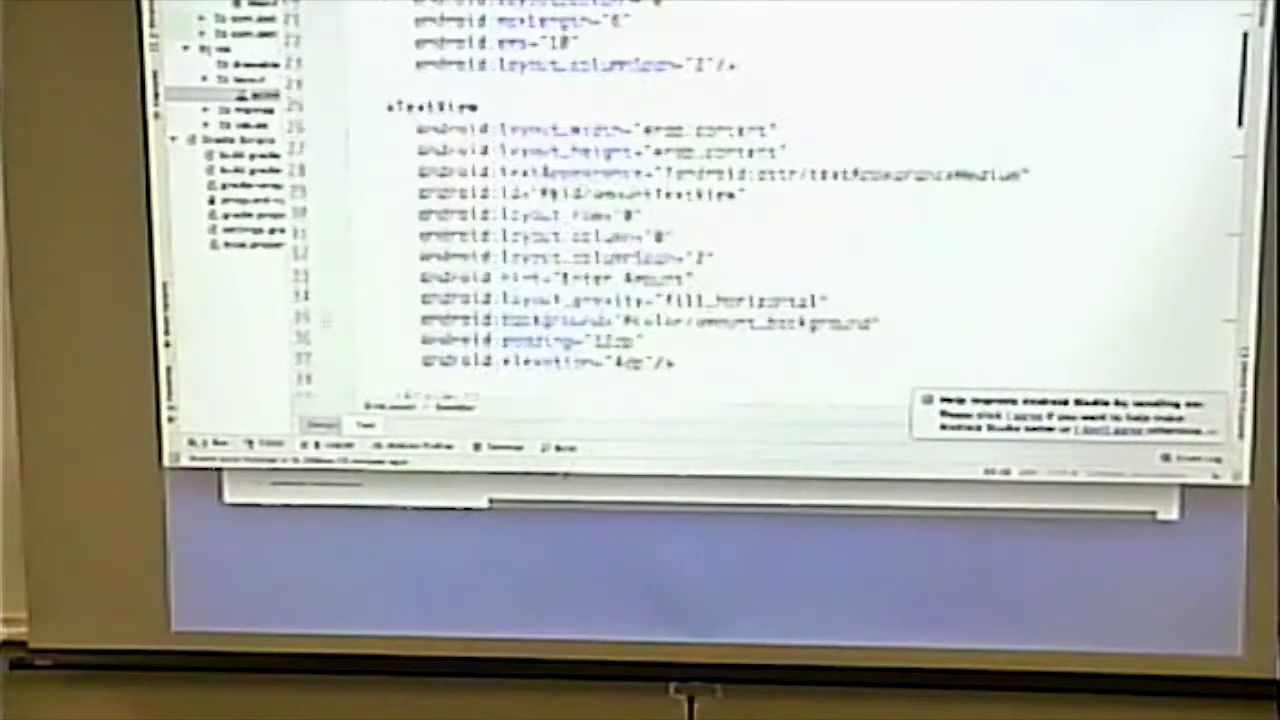
scroll("up", 3)
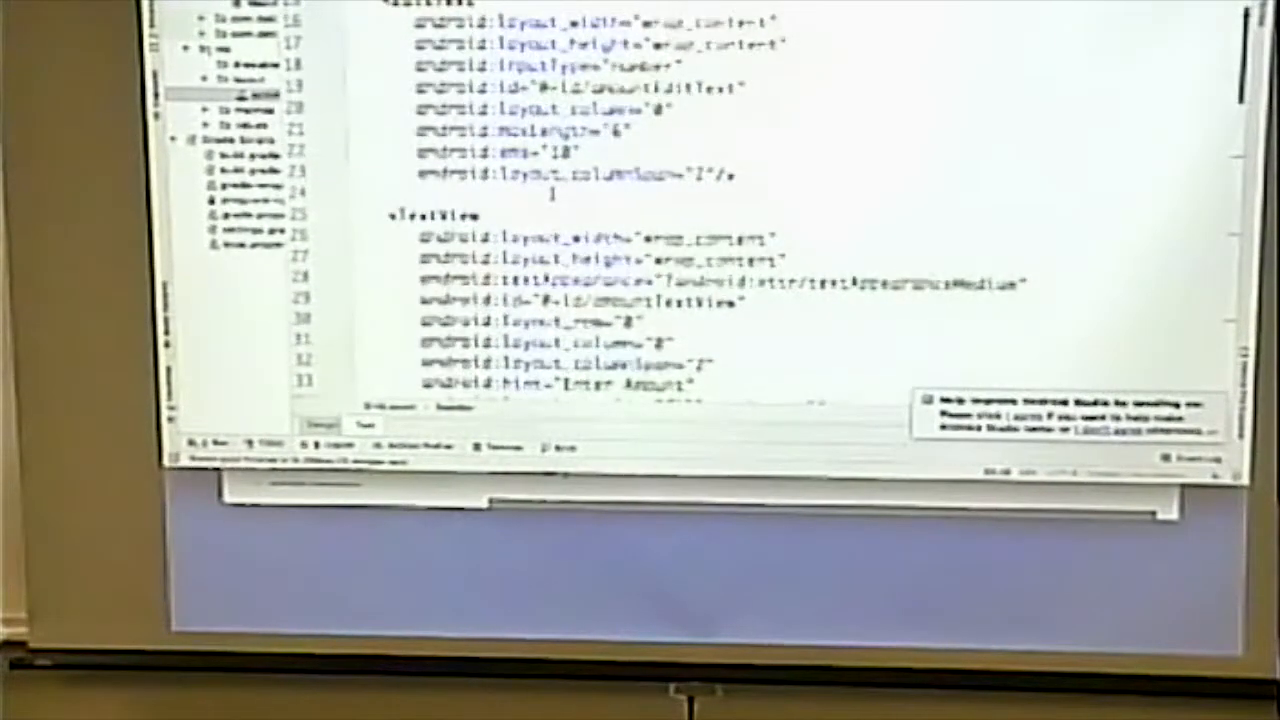
scroll("down", 3)
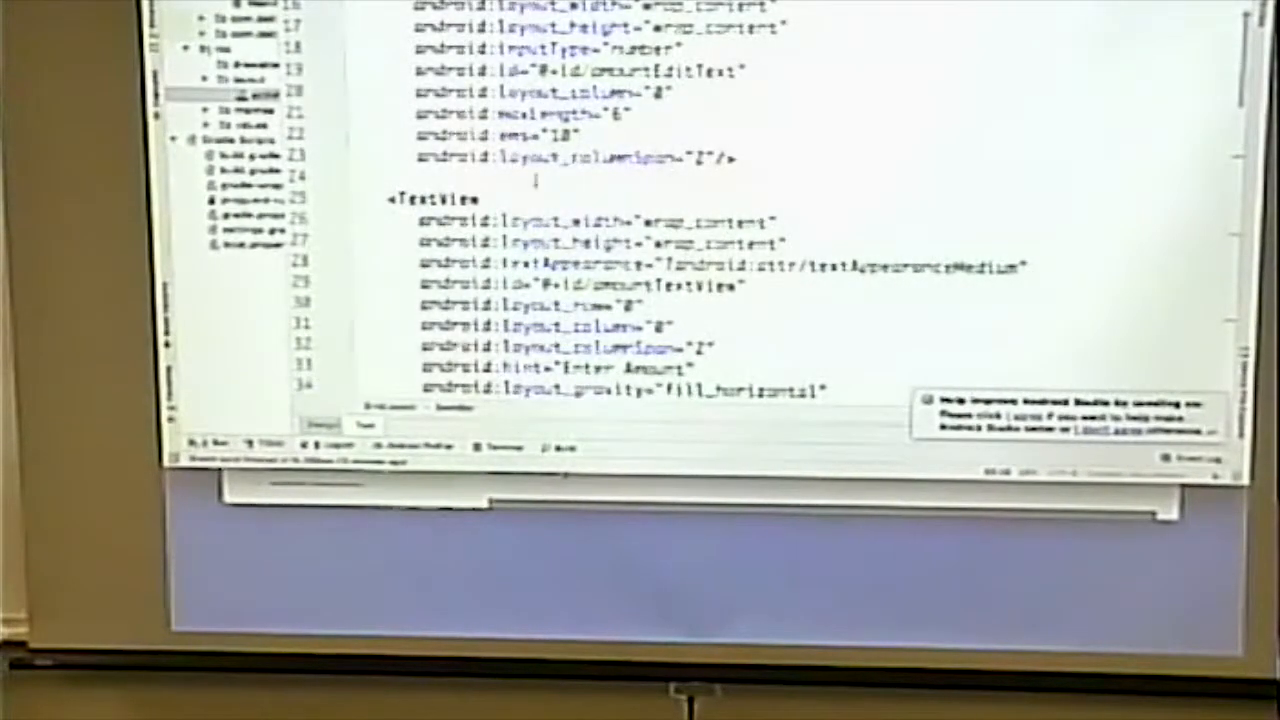
scroll("down", 3)
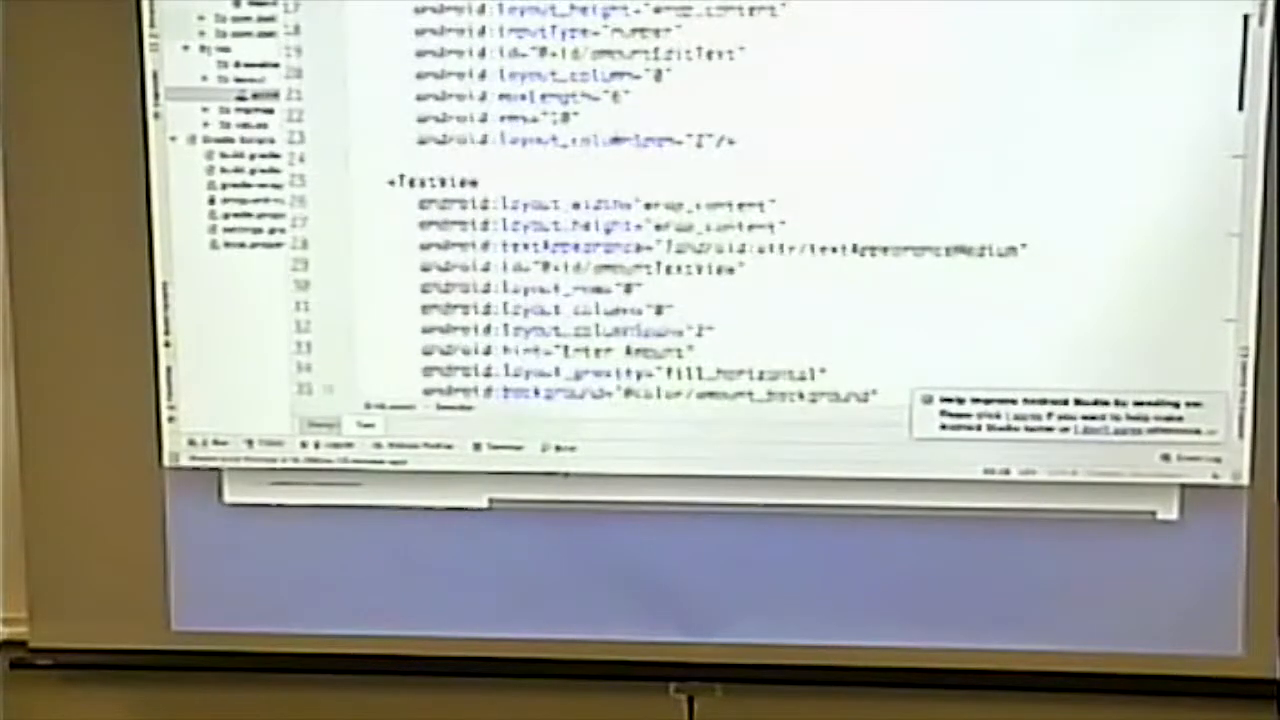
scroll("up", 3)
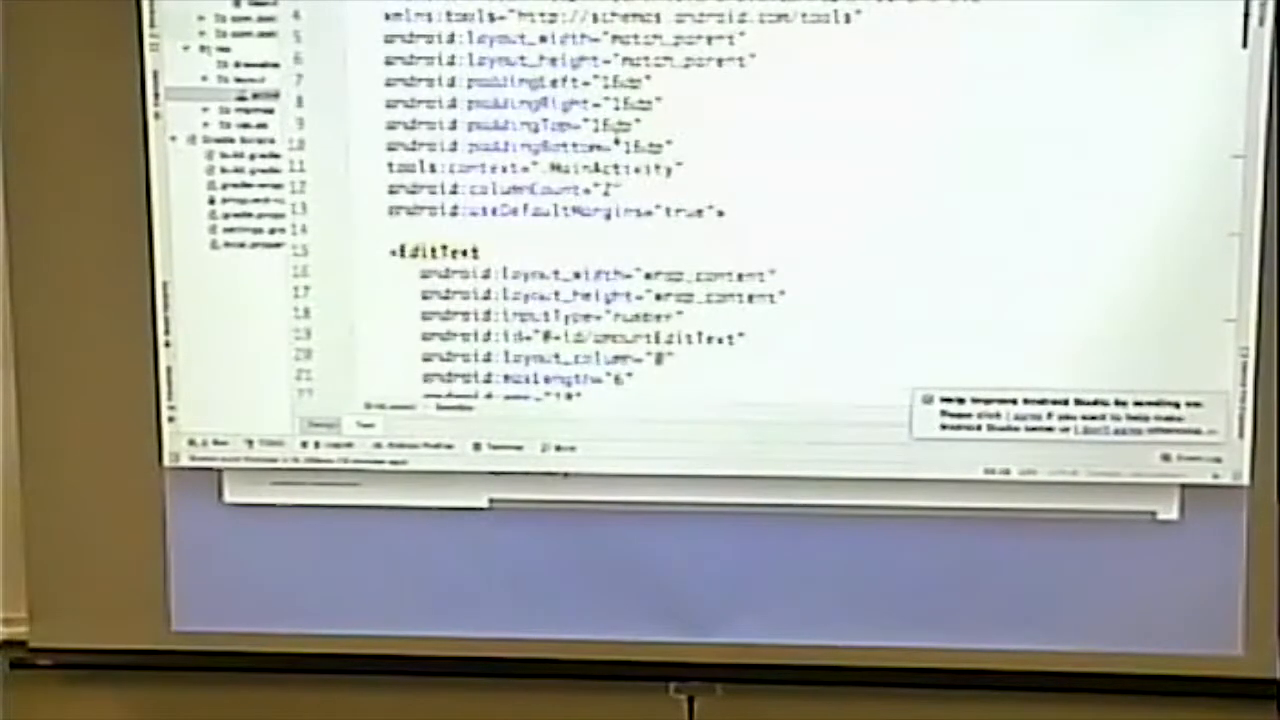
scroll("down", 3)
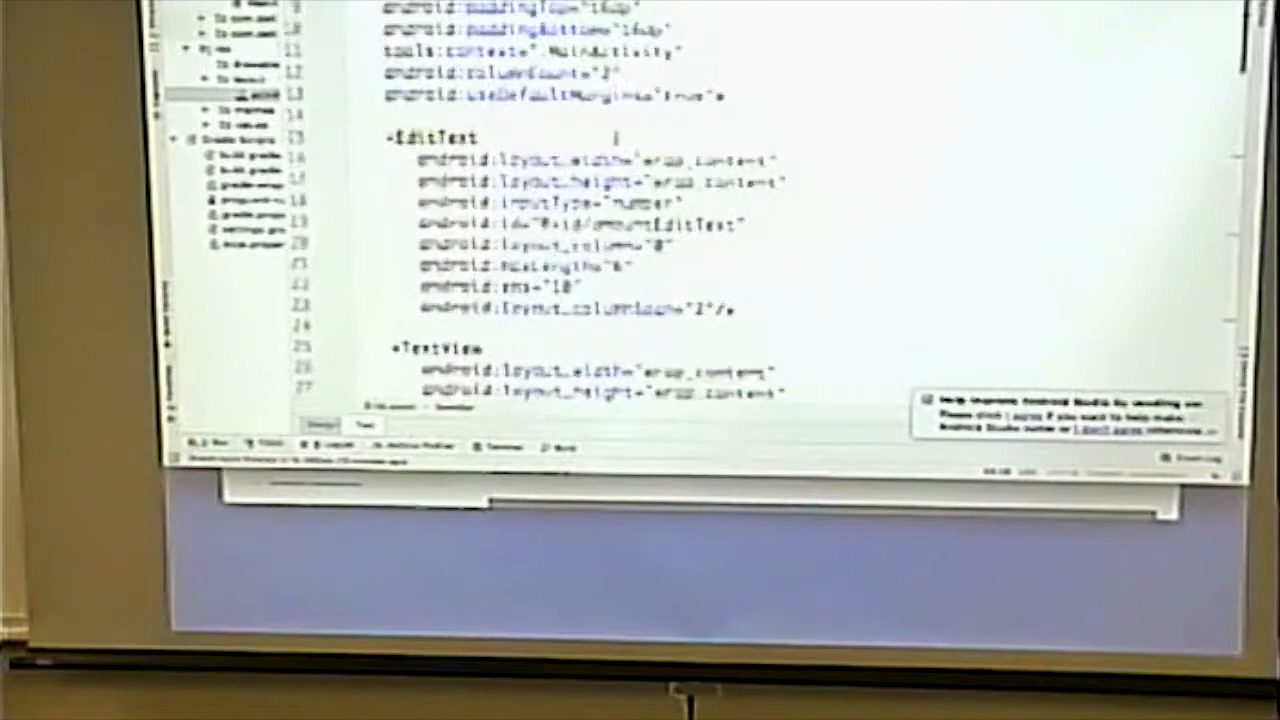
scroll("down", 3)
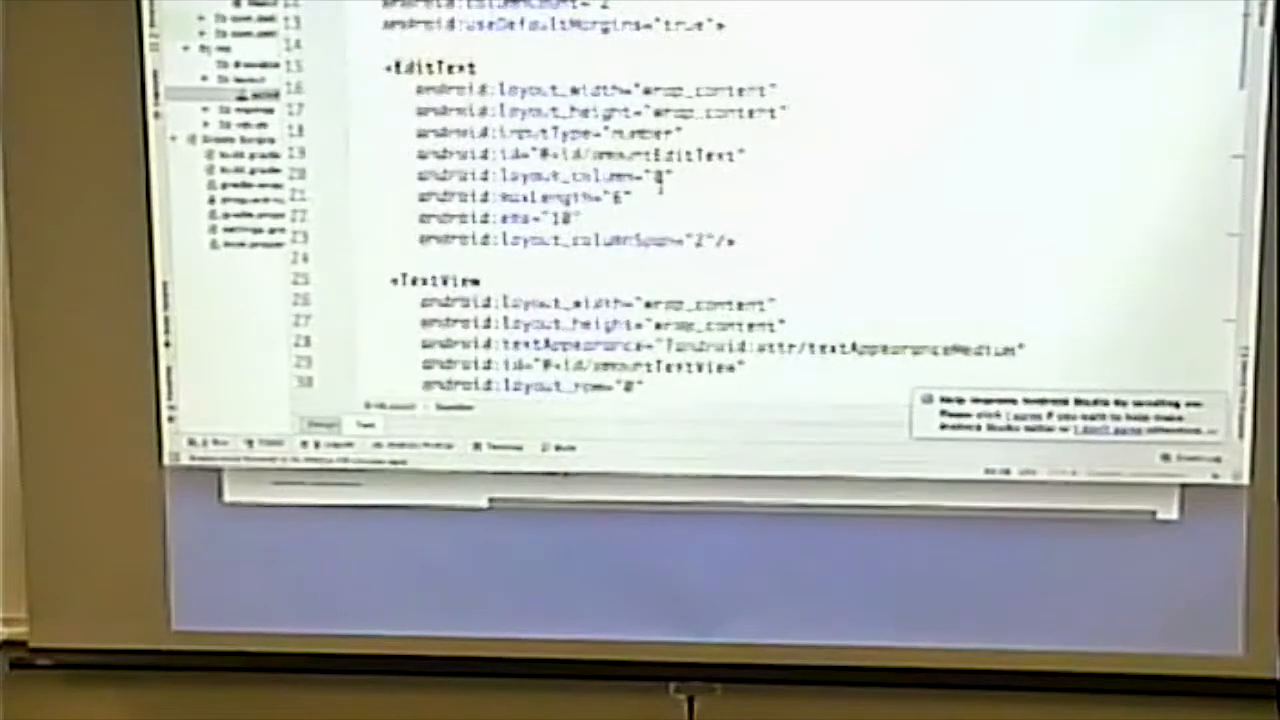
scroll("up", 3)
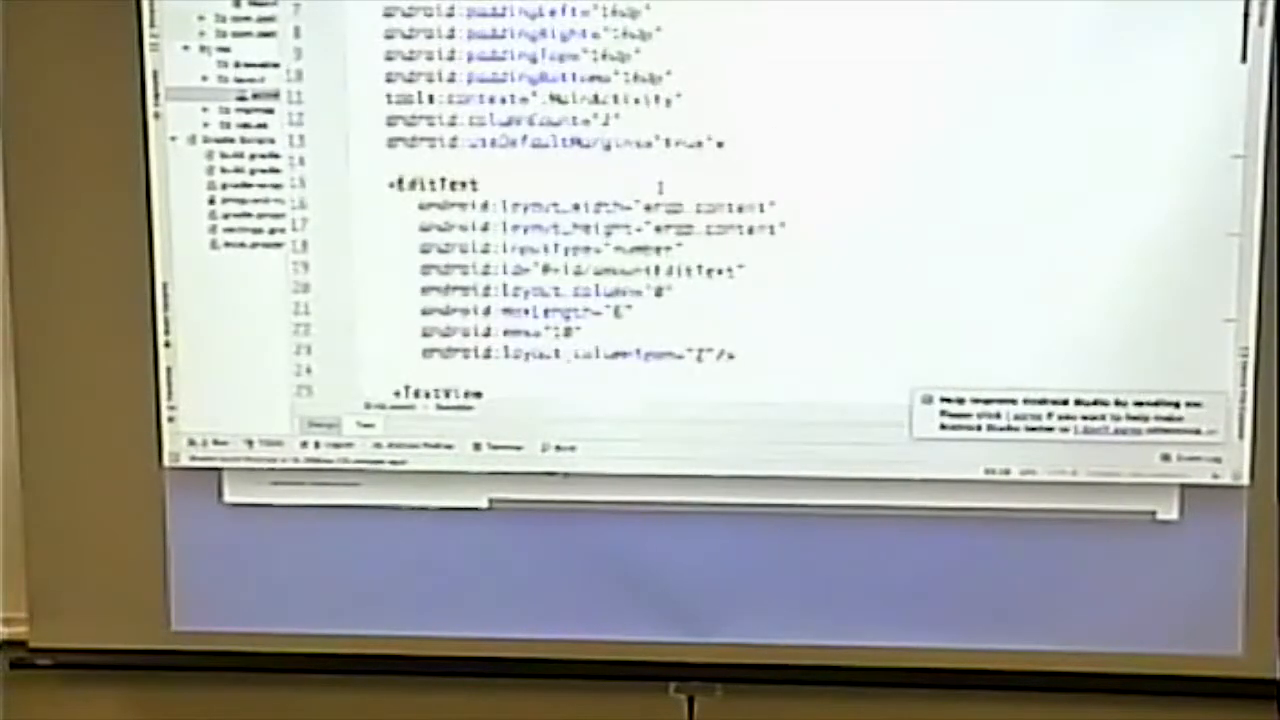
scroll("down", 3)
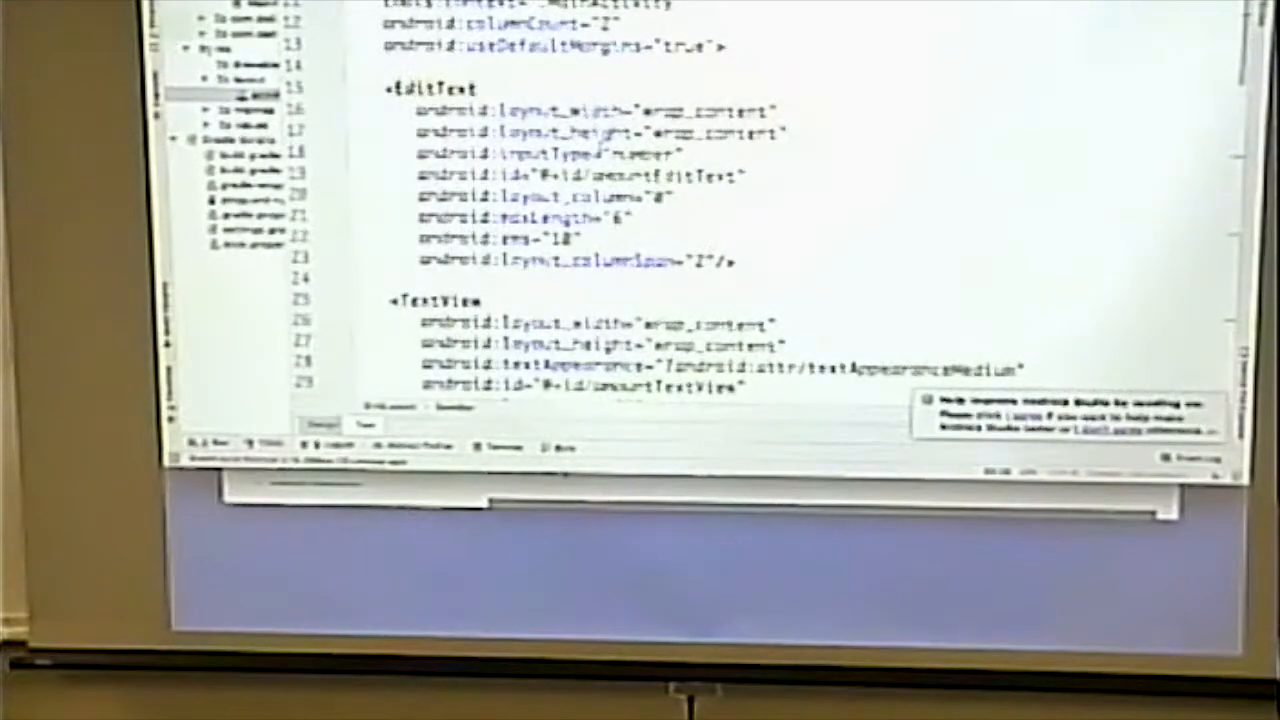
scroll("down", 3)
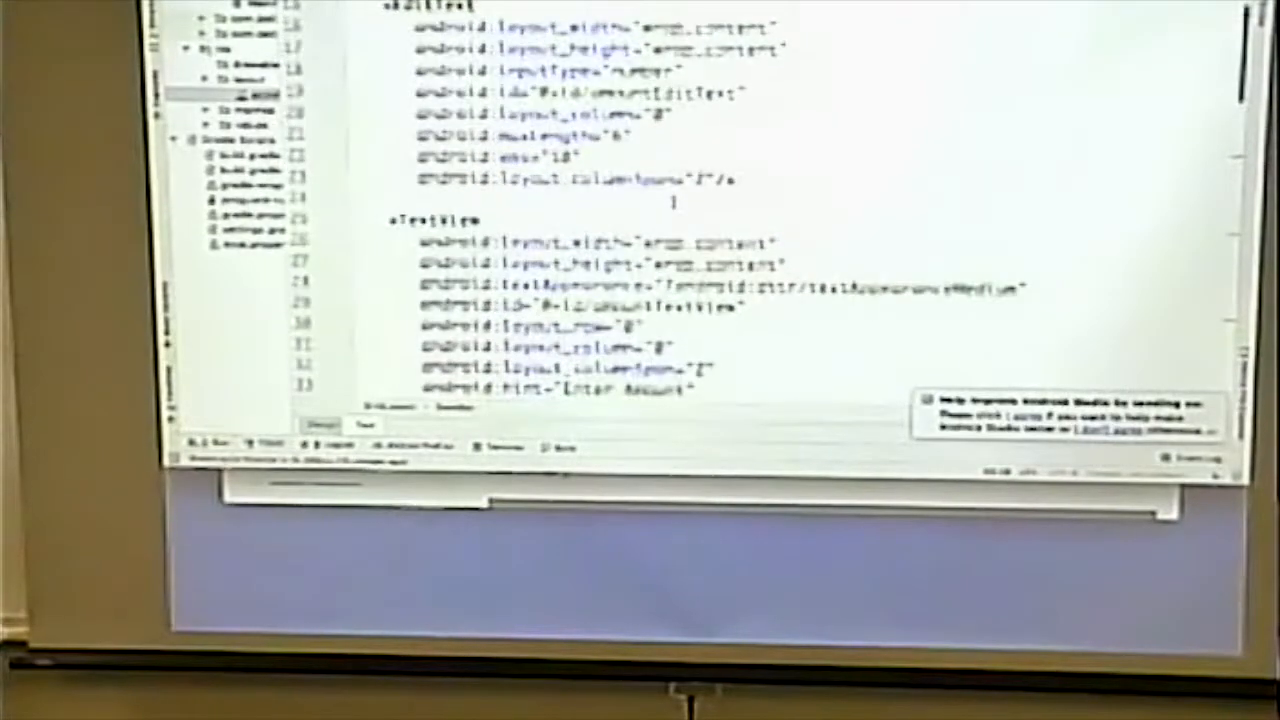
scroll("down", 3)
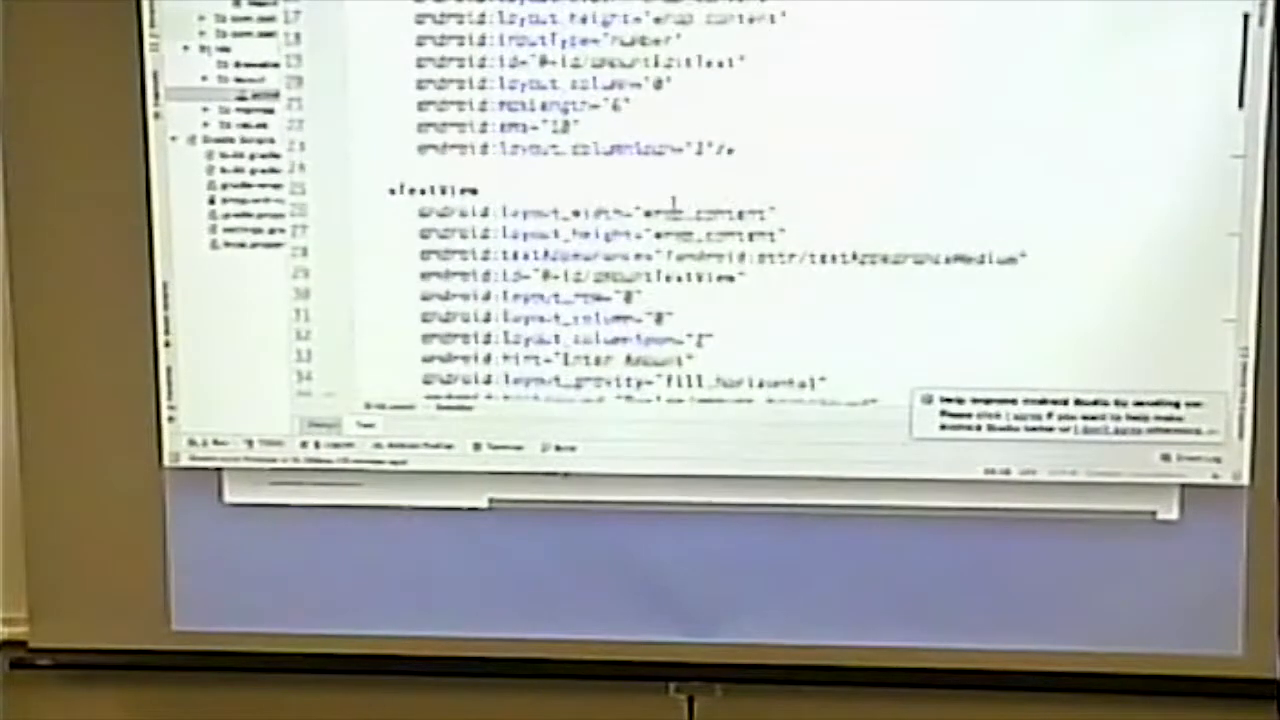
scroll("up", 3)
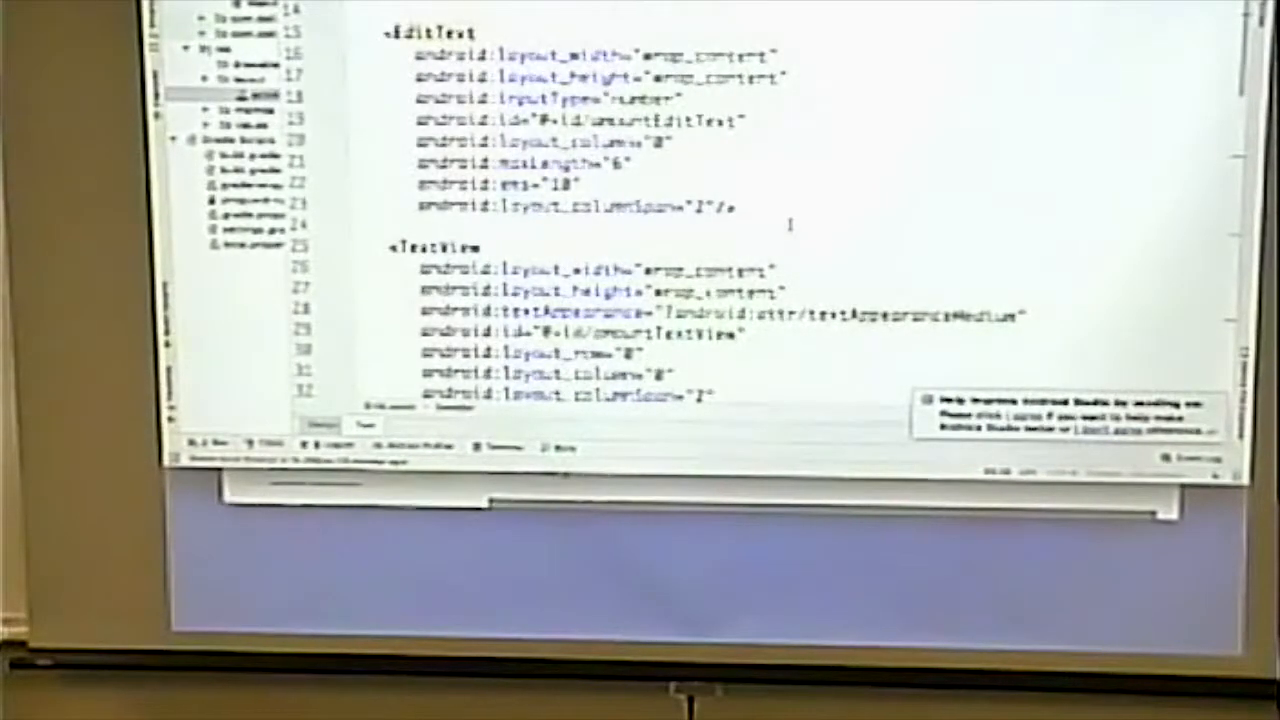
scroll("down", 3)
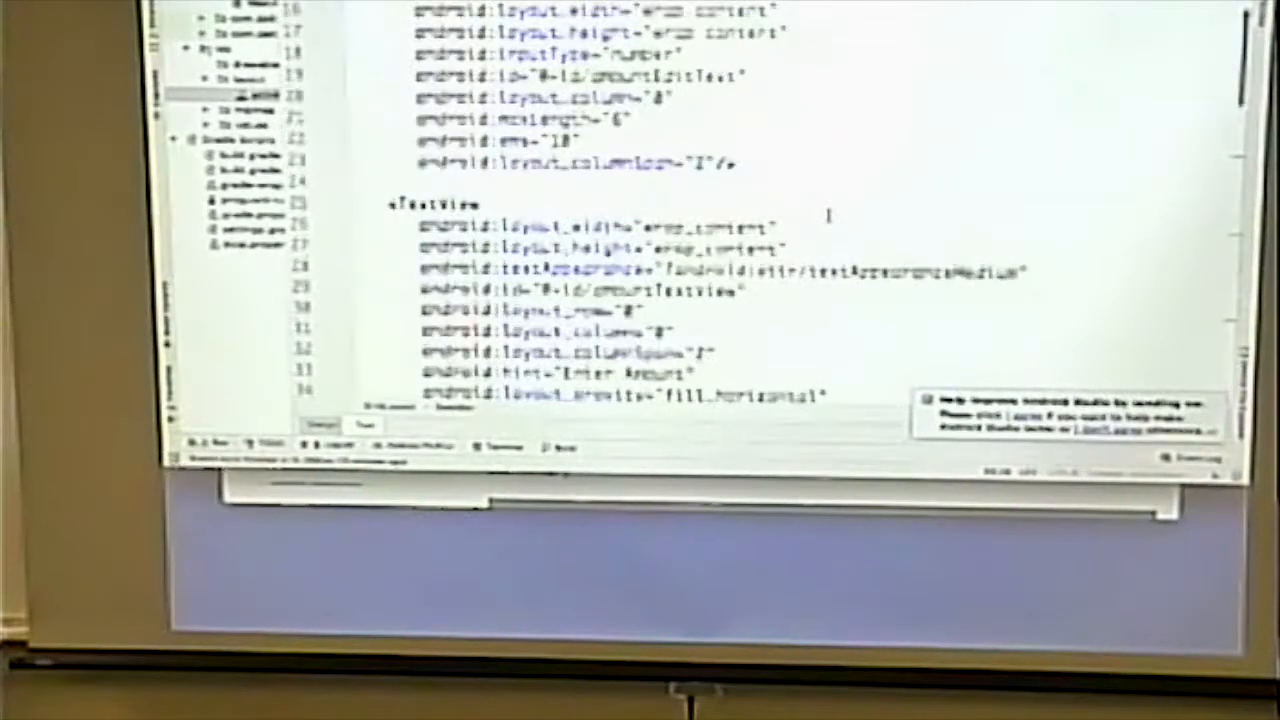
scroll("down", 3)
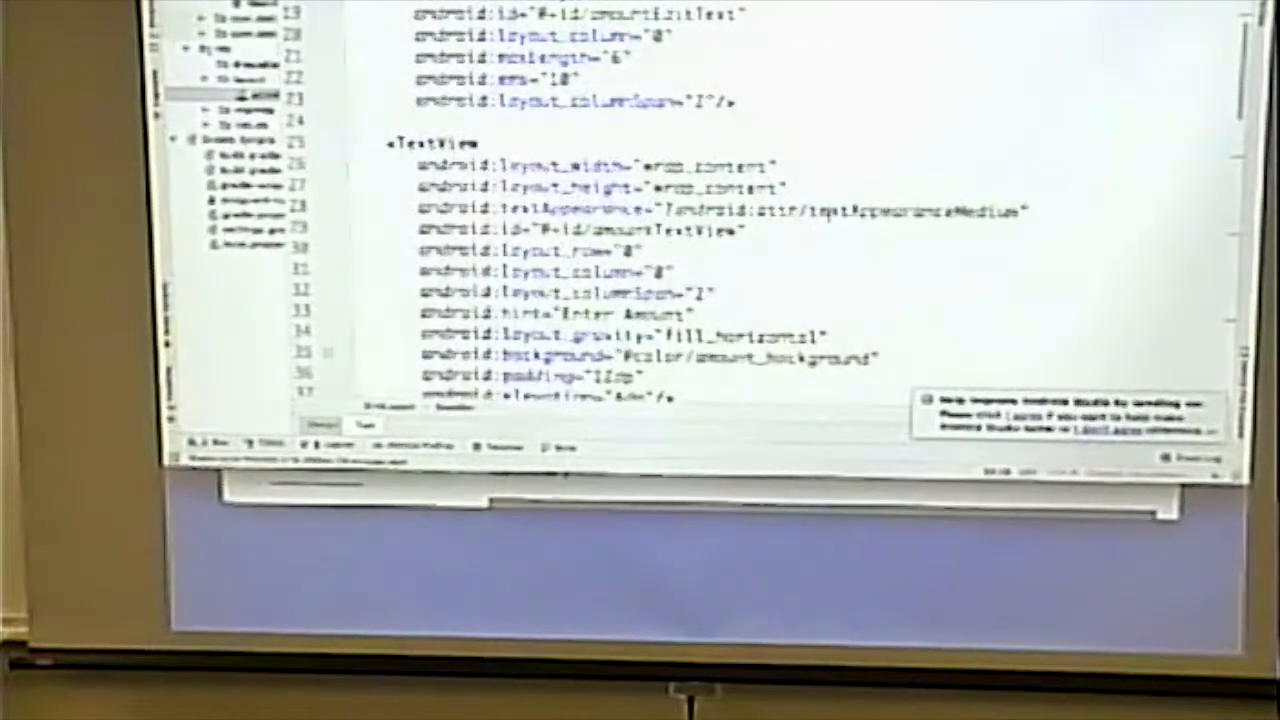
scroll("up", 3)
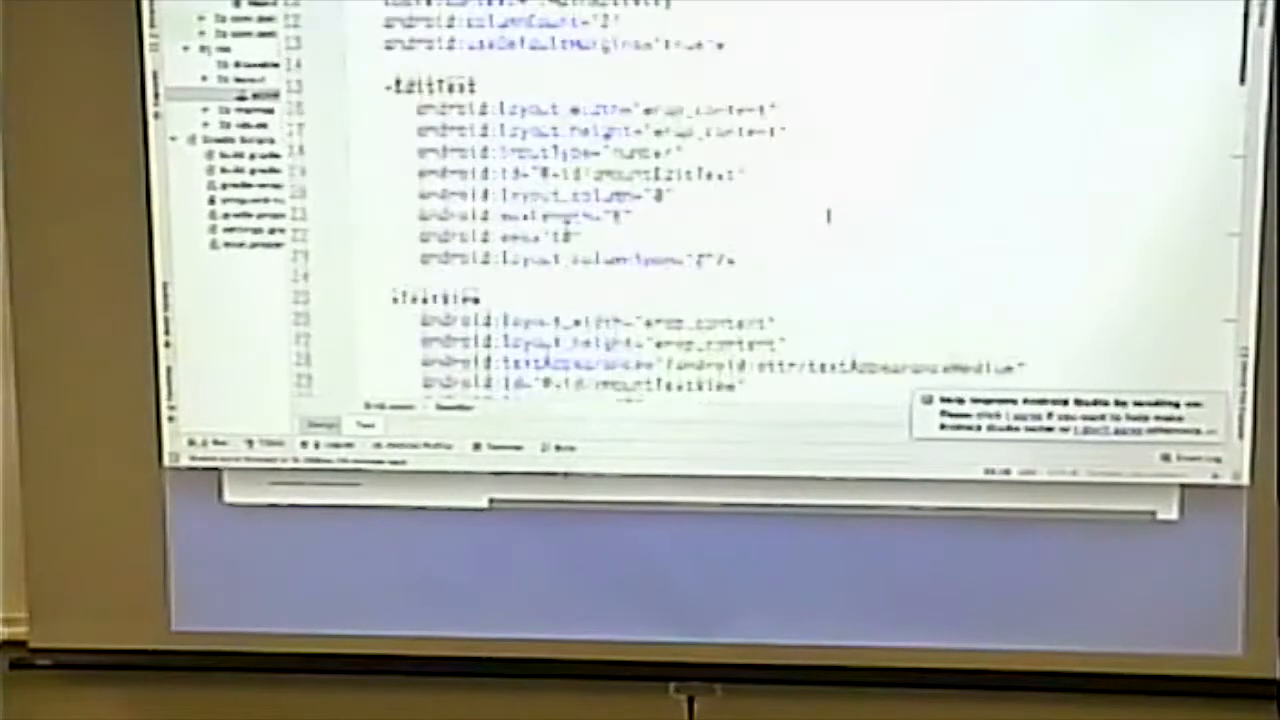
scroll("up", 3)
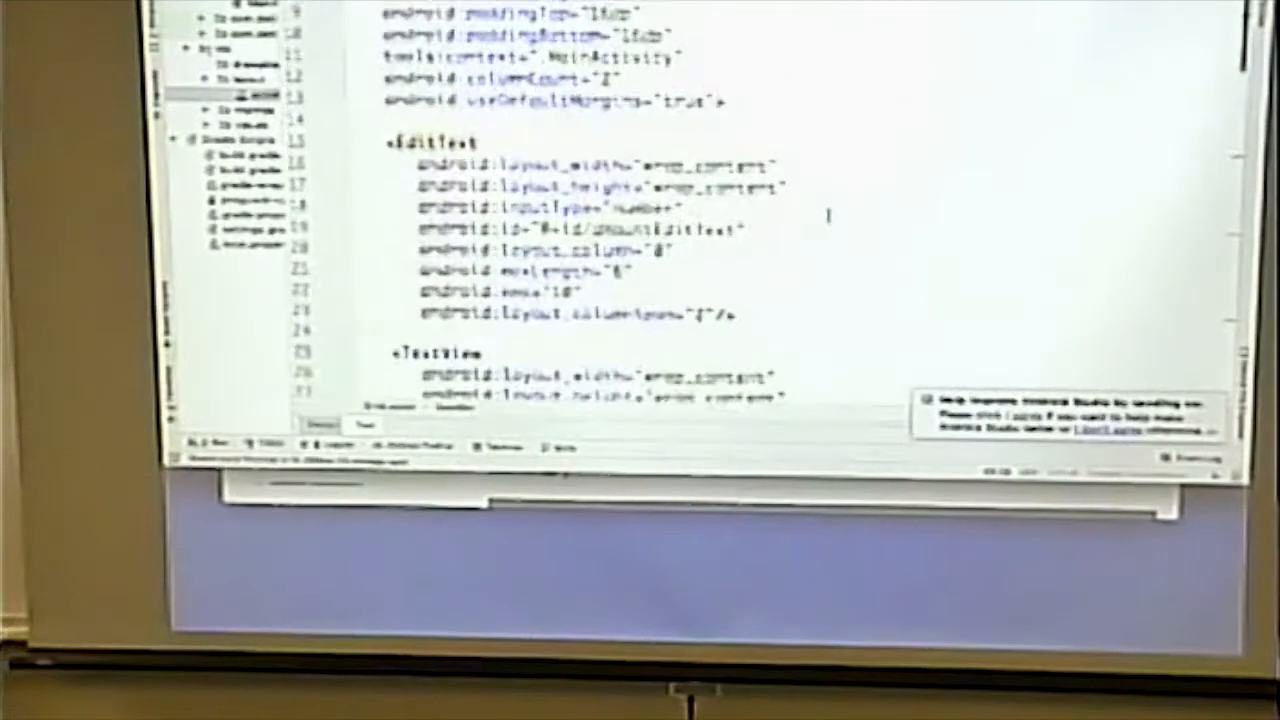
scroll("down", 3)
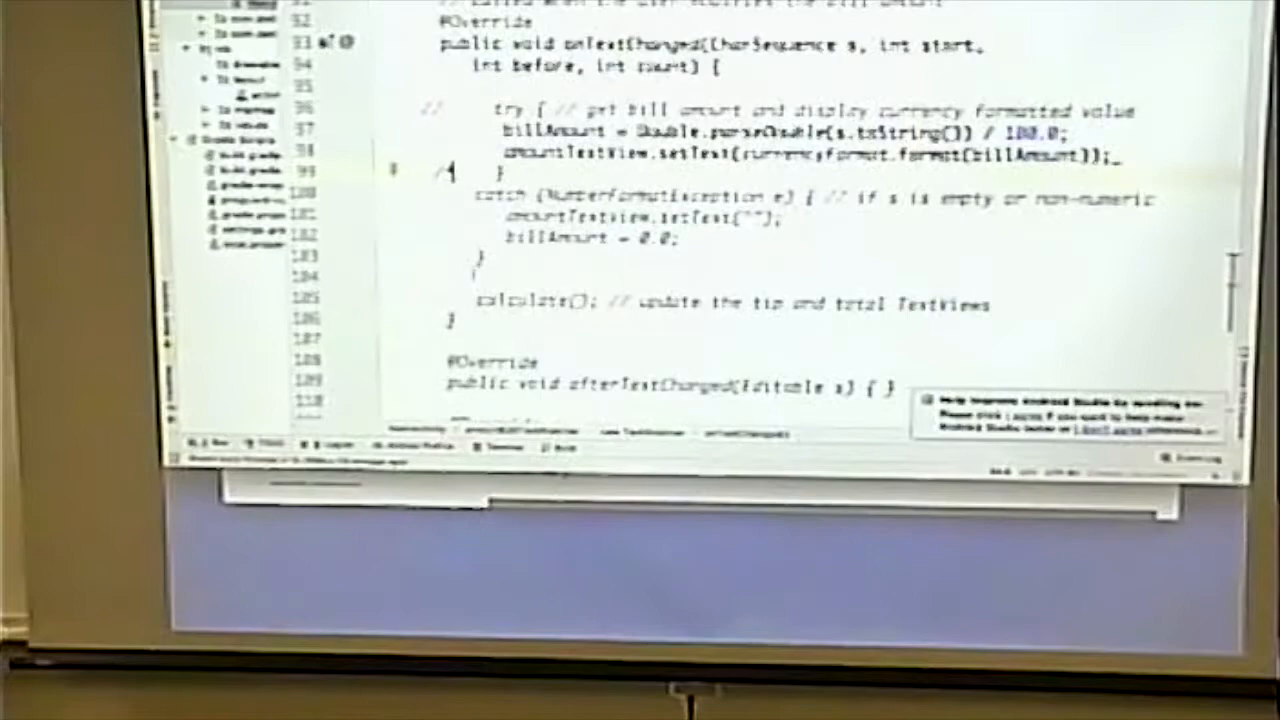
scroll("up", 3)
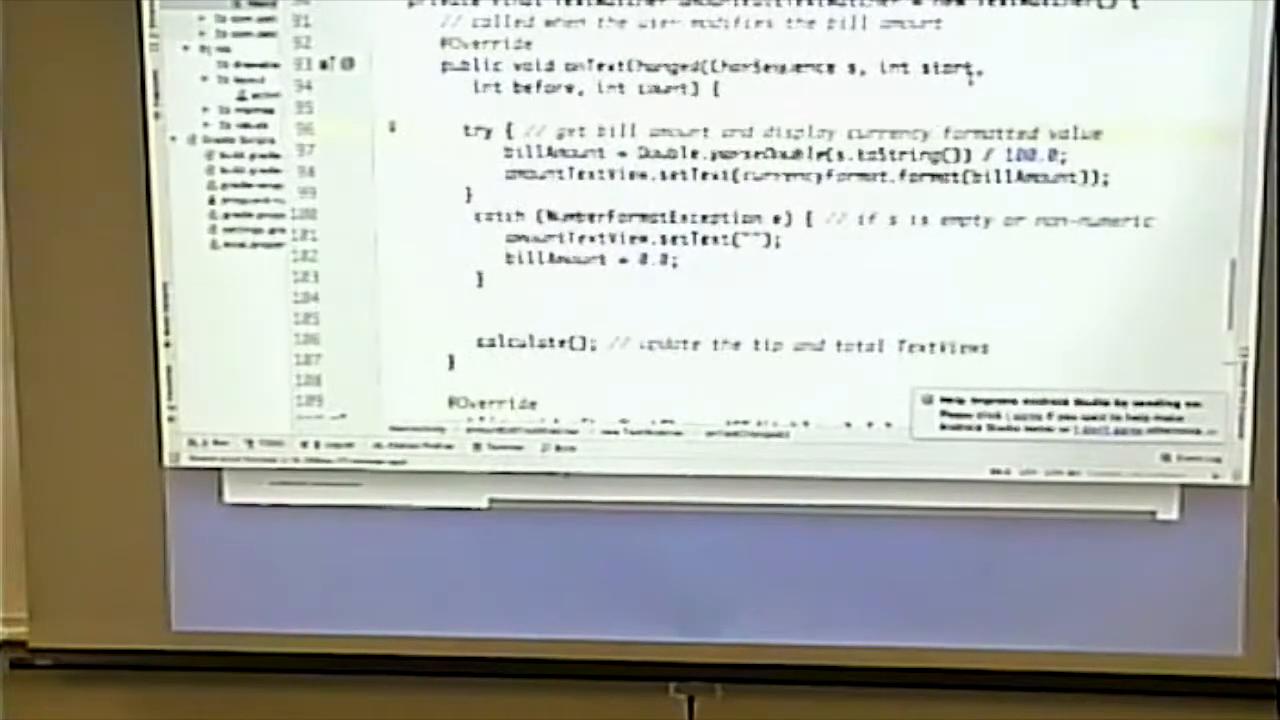
scroll("up", 3)
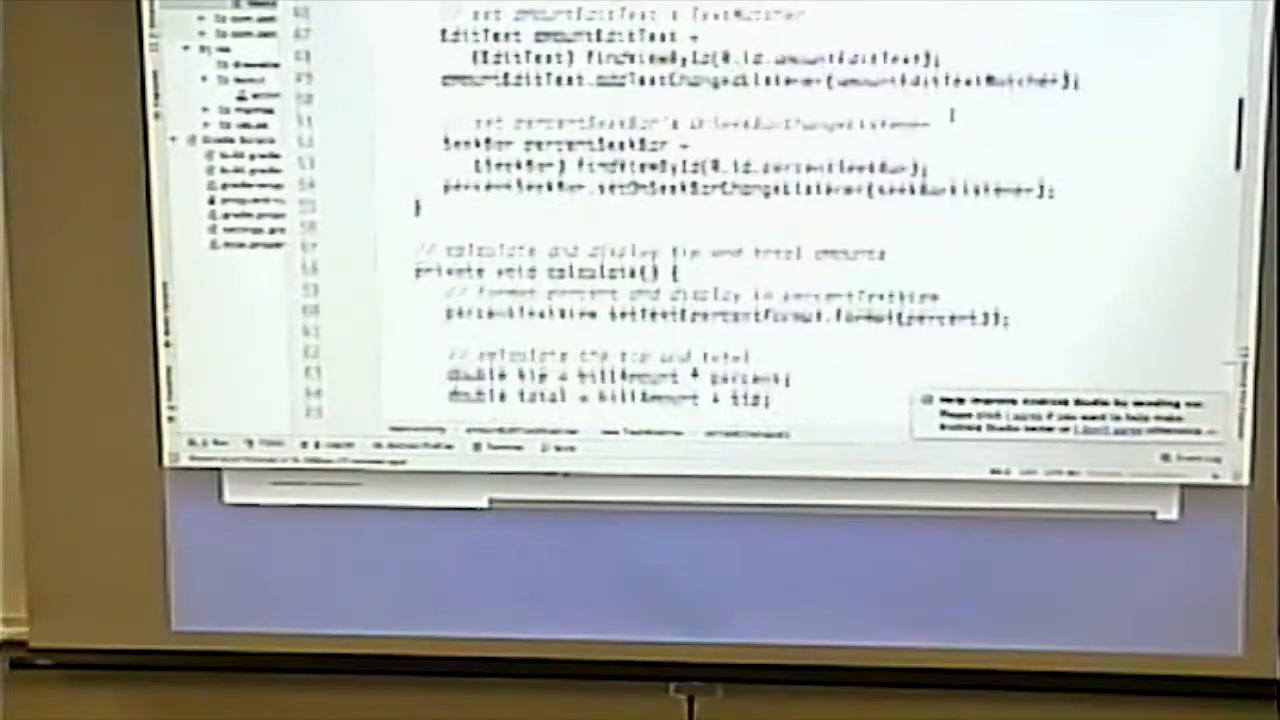
scroll("up", 3)
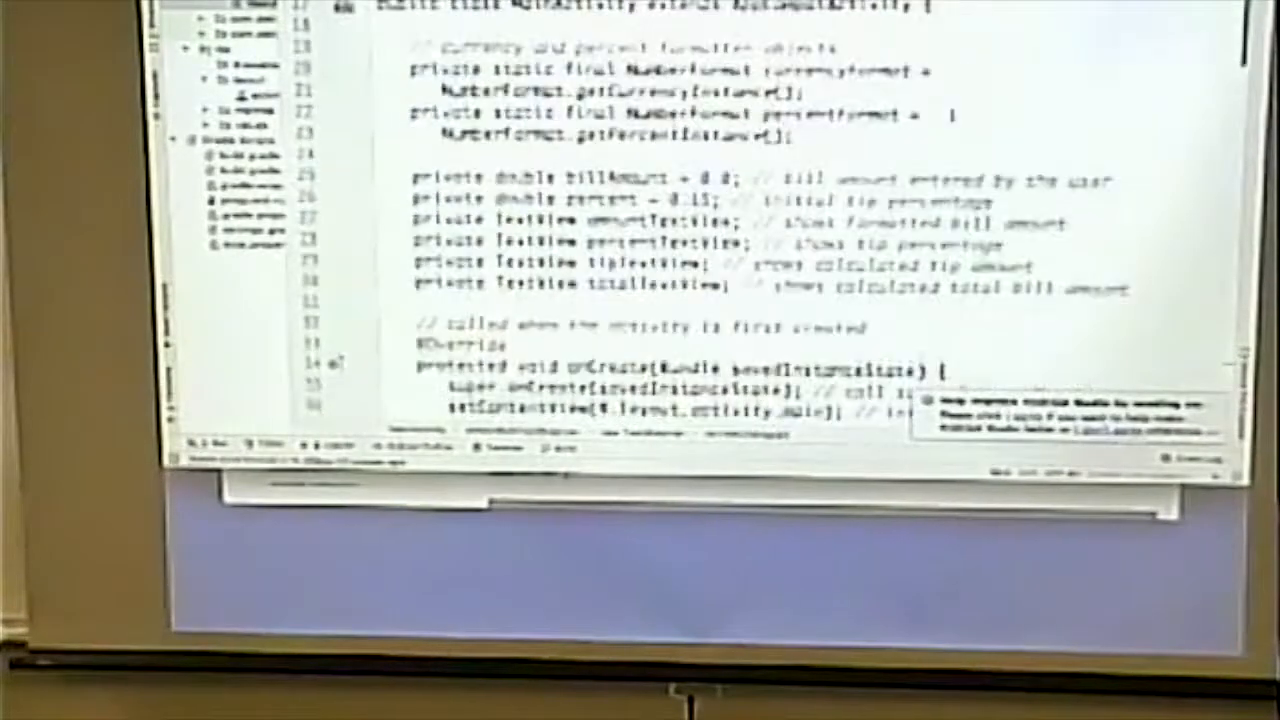
scroll("up", 3)
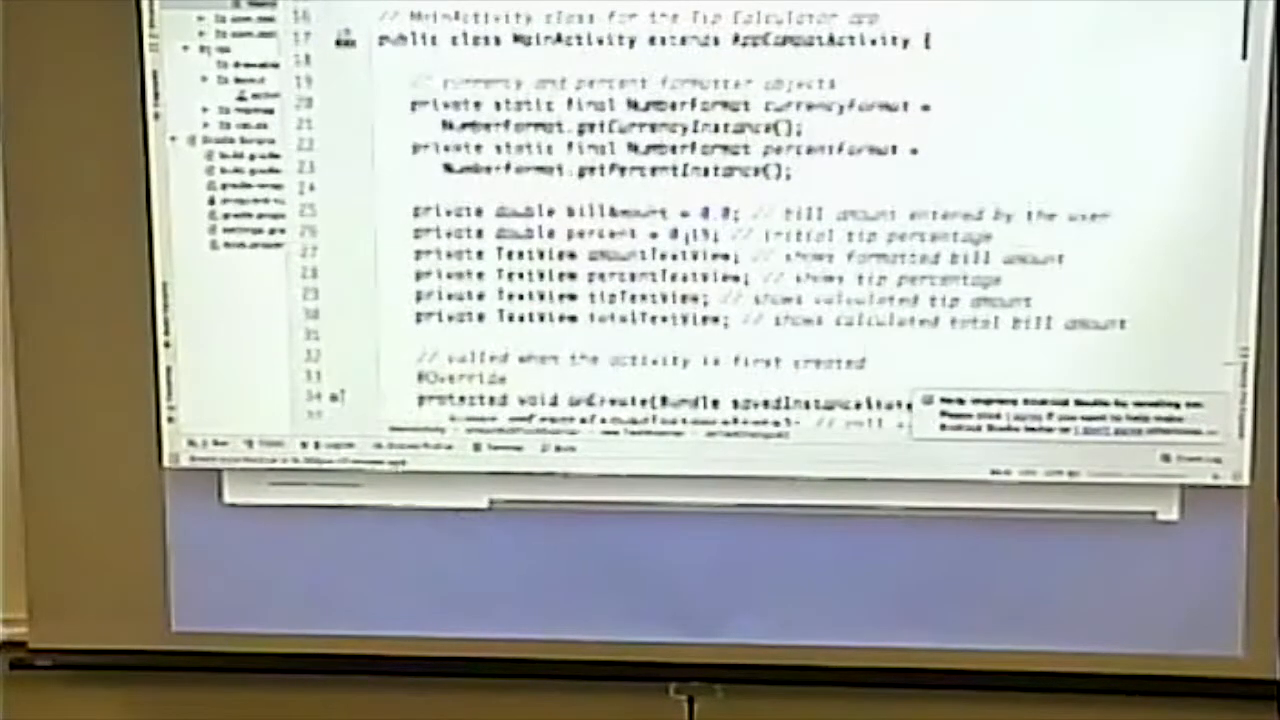
scroll("down", 3)
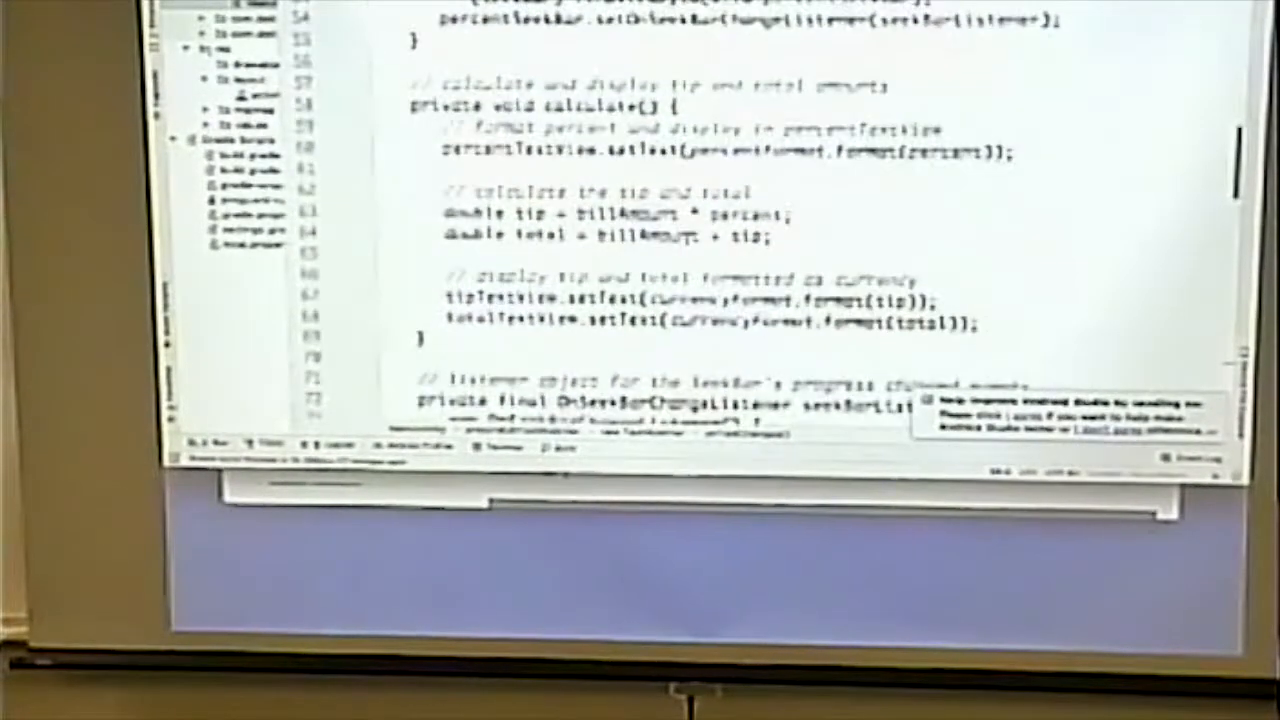
scroll("down", 3)
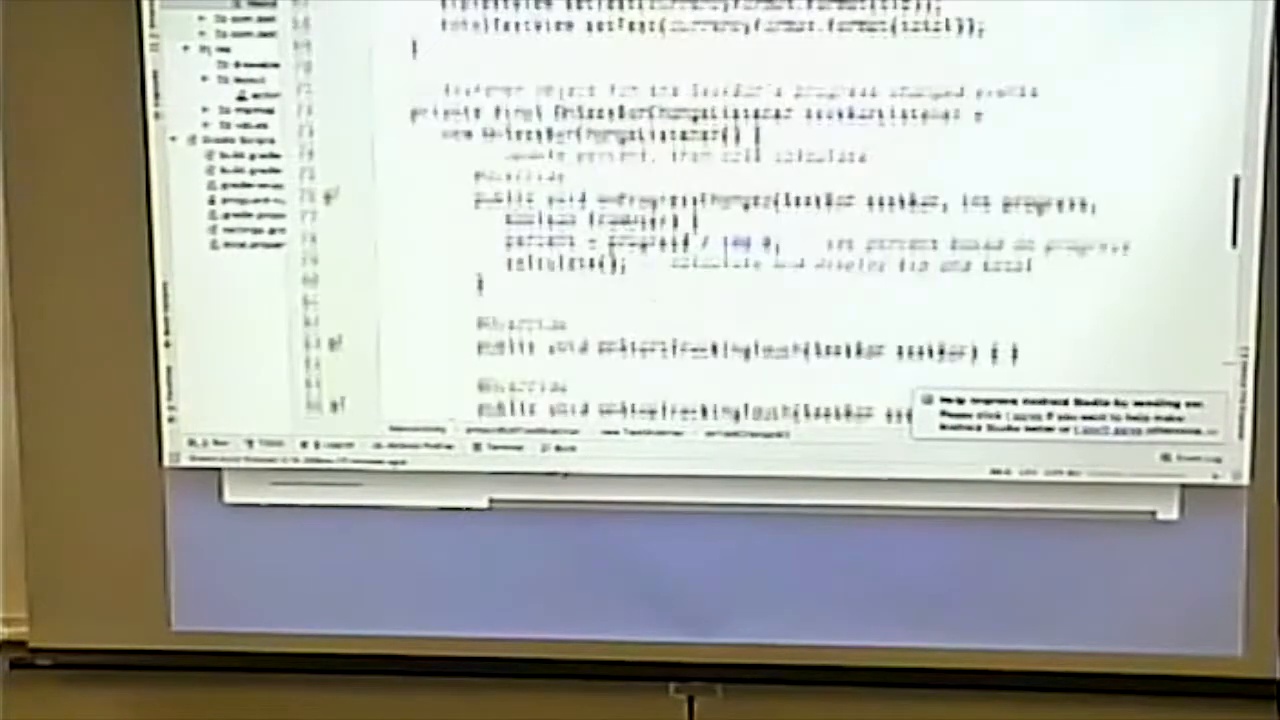
scroll("down", 3)
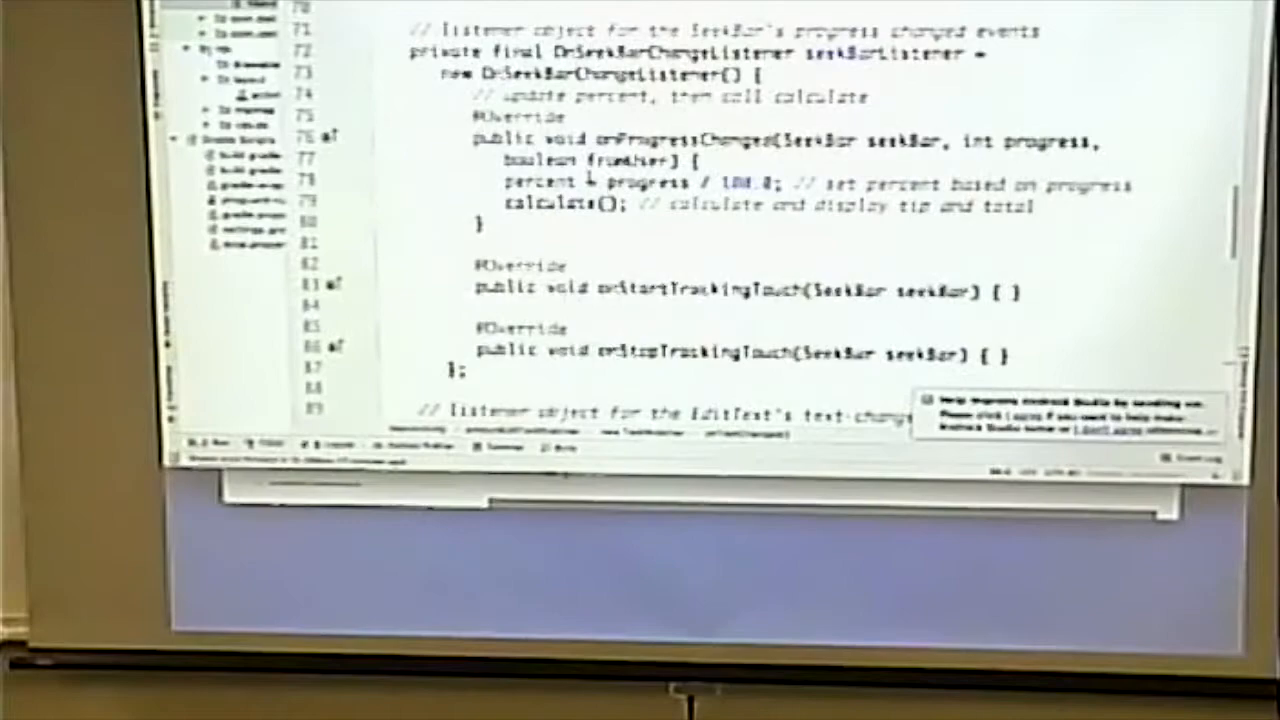
scroll("up", 3)
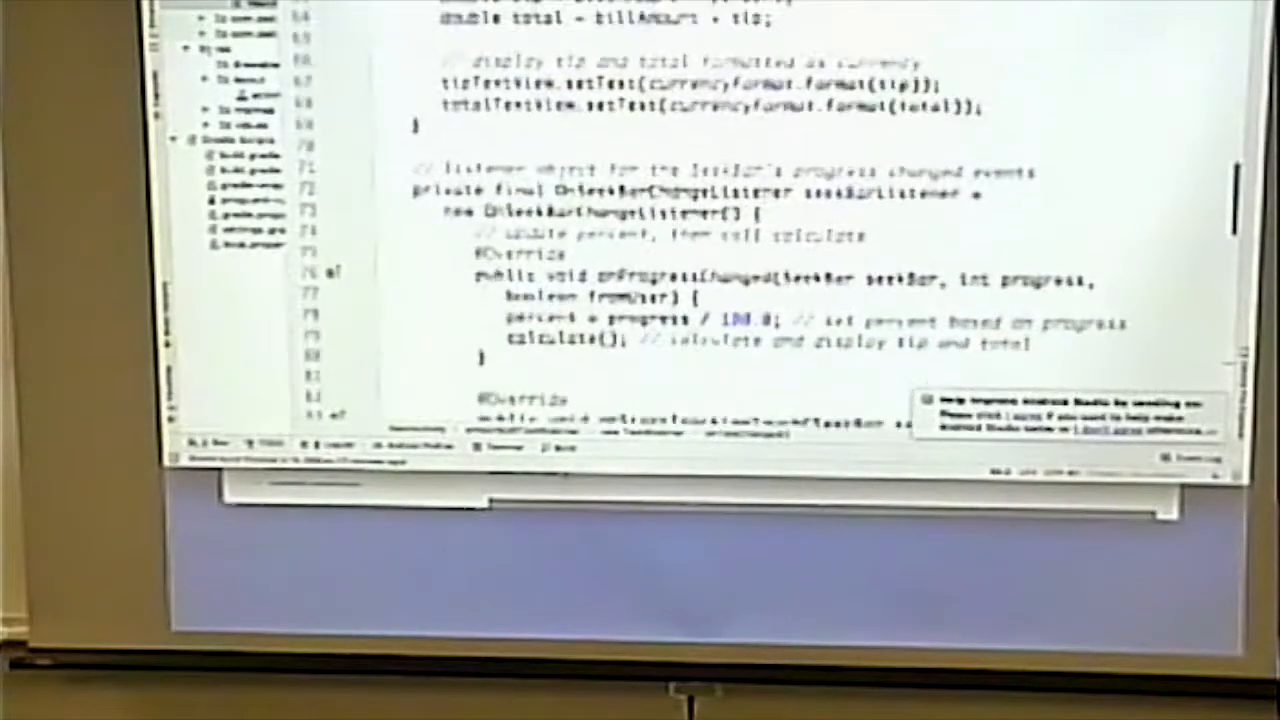
scroll("down", 3)
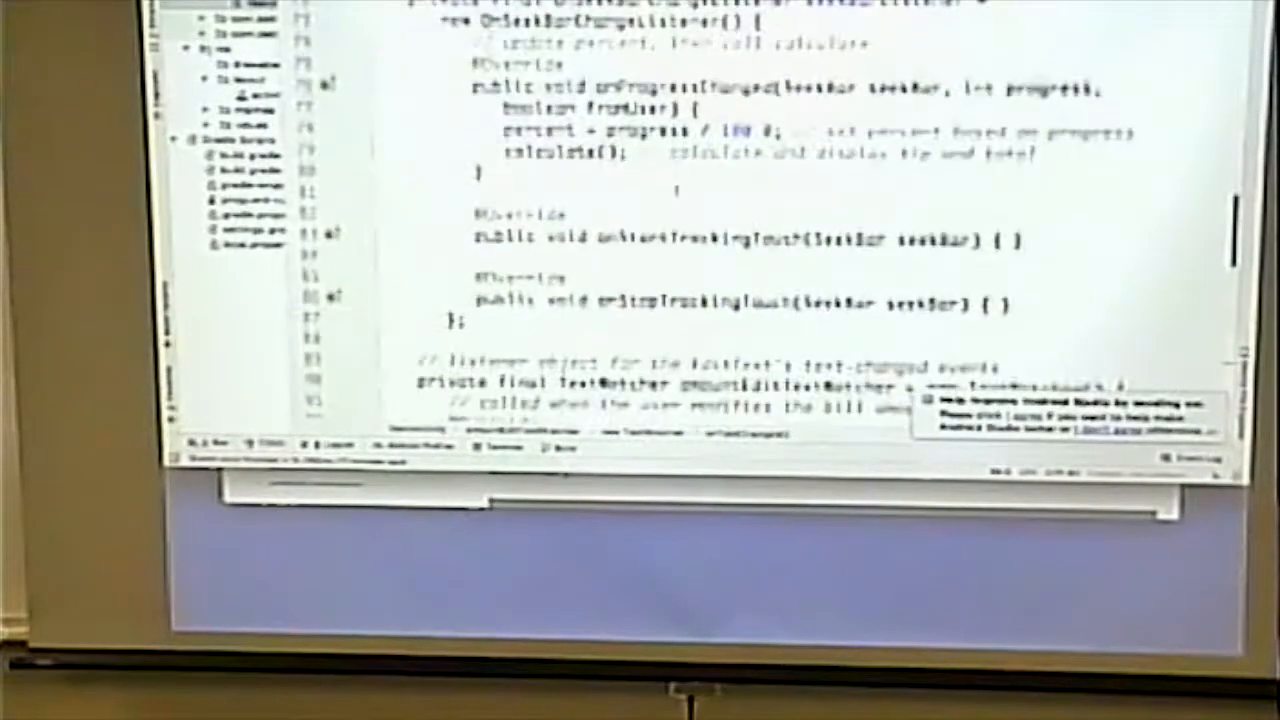
scroll("down", 3)
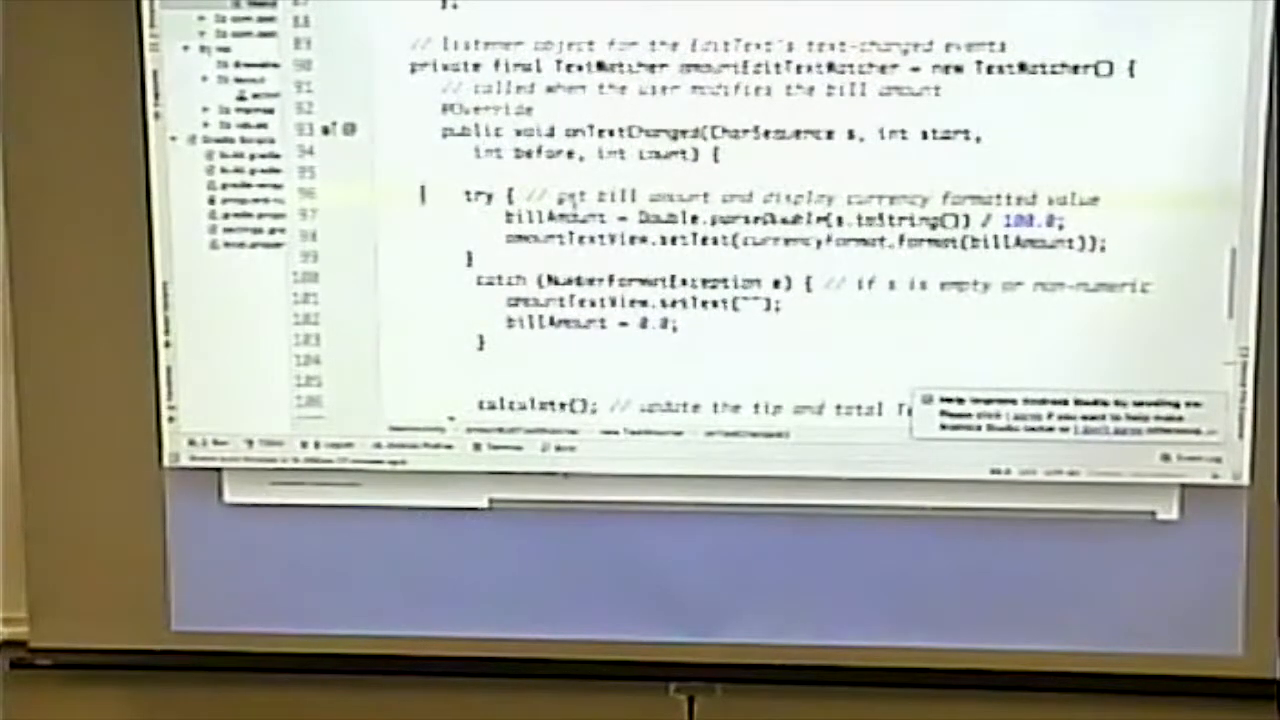
scroll("down", 3)
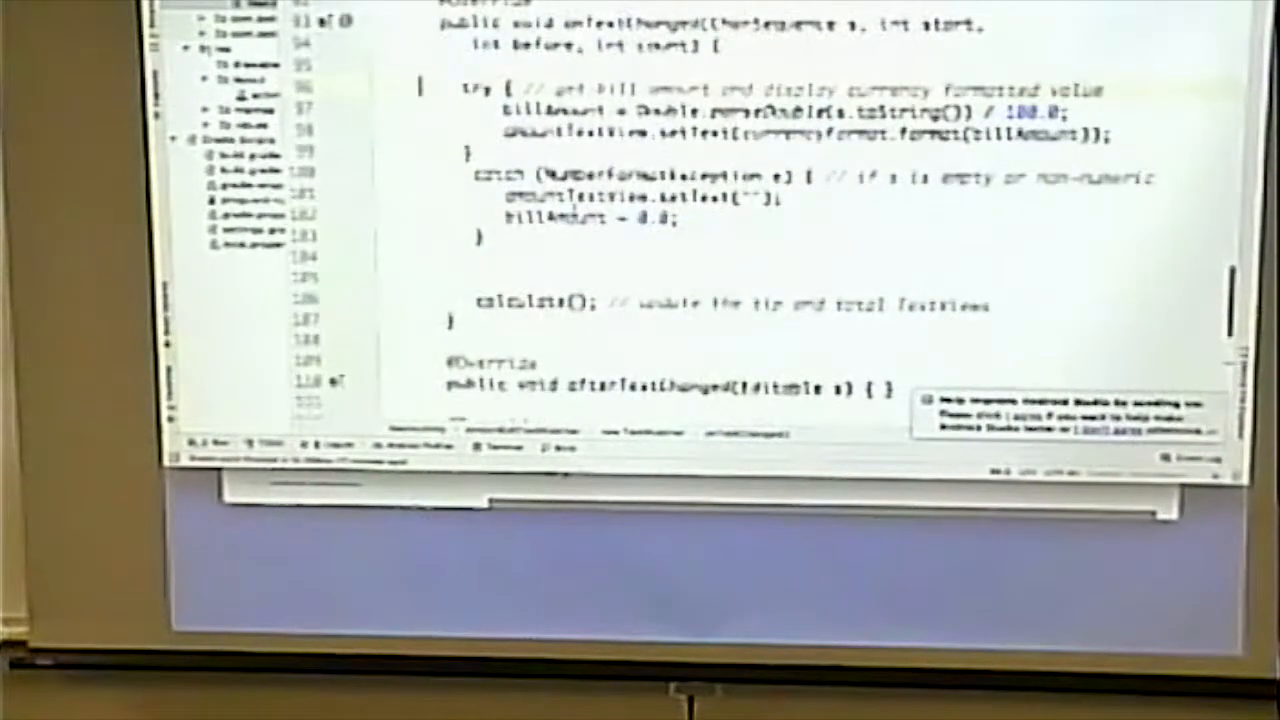
scroll("down", 3)
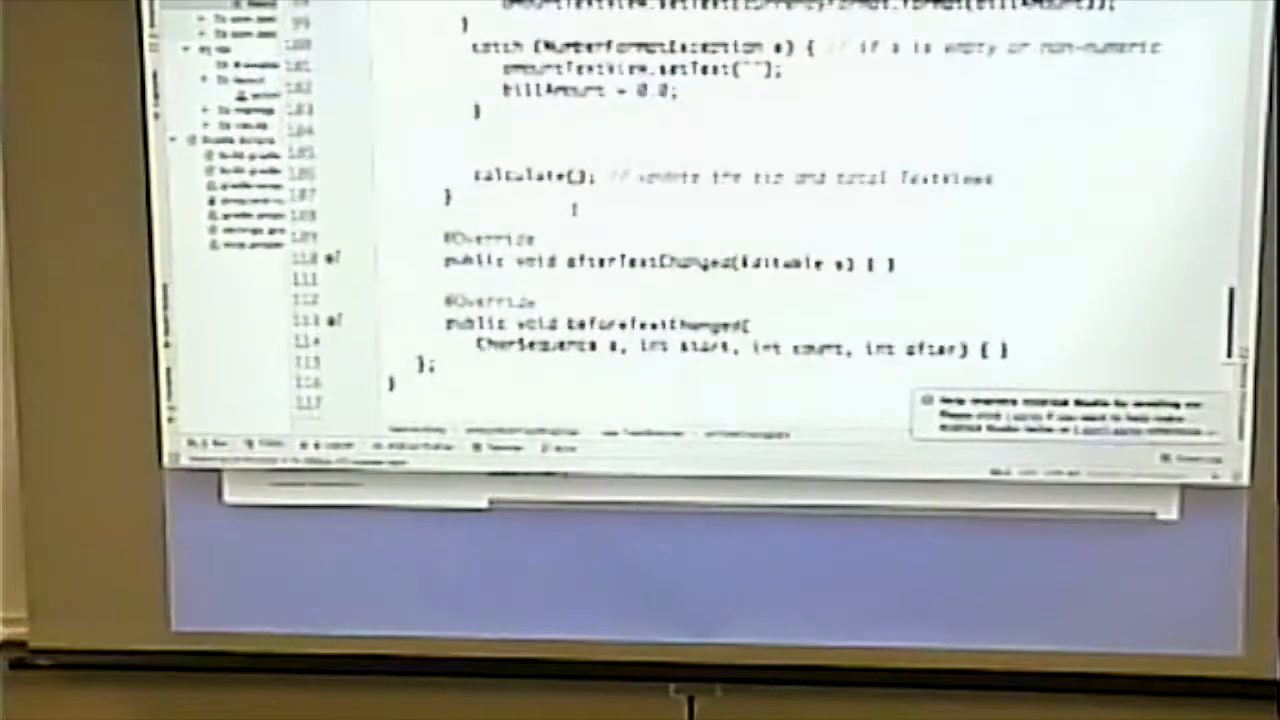
scroll("down", 3)
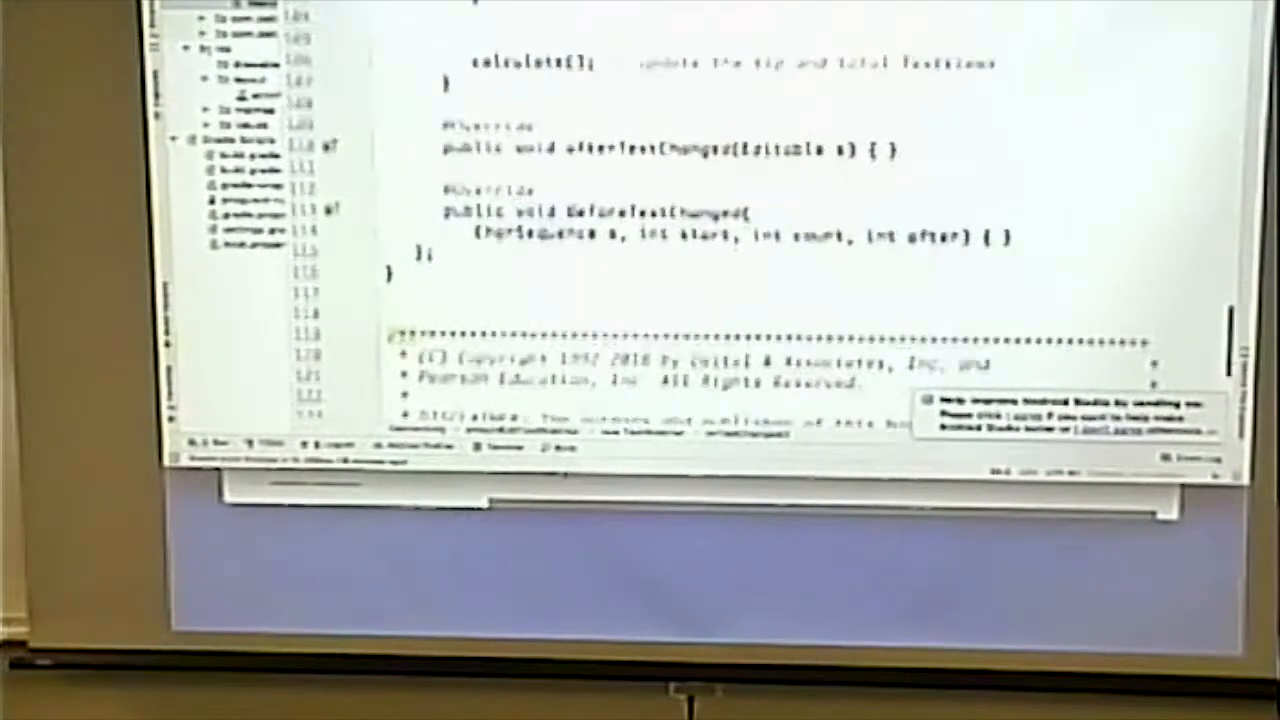
scroll("up", 3)
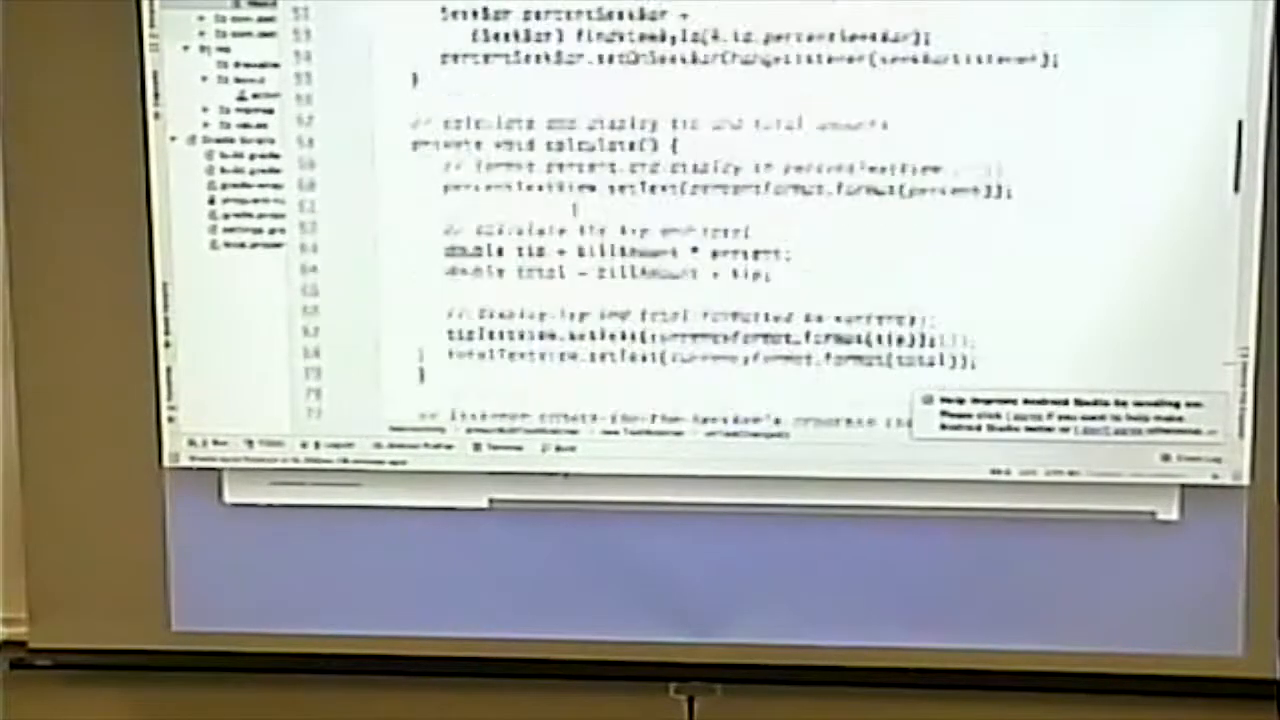
scroll("up", 3)
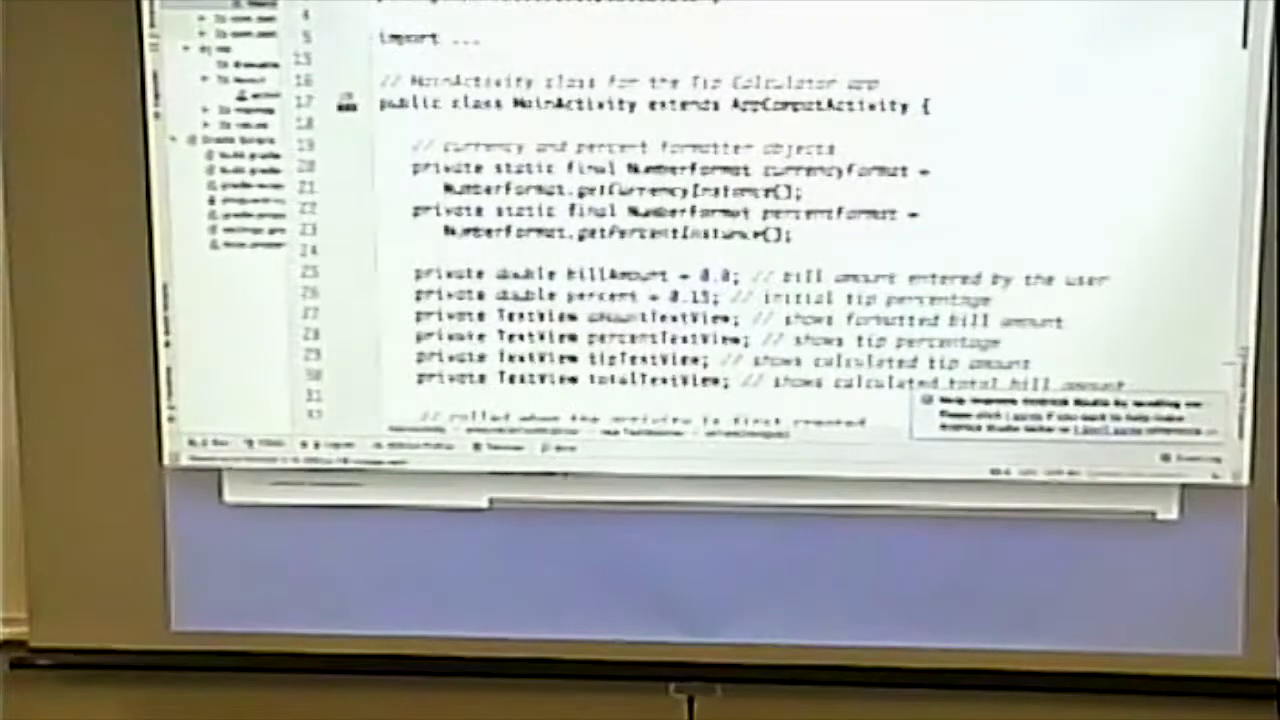
scroll("down", 3)
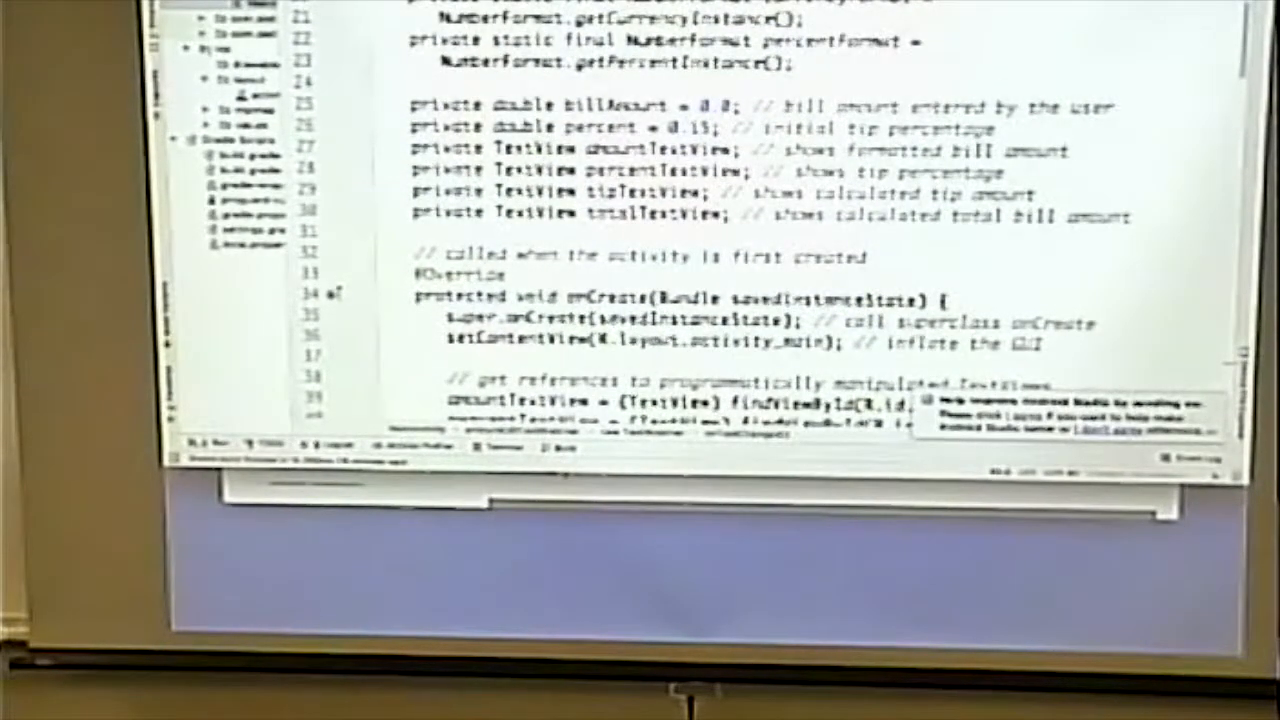
scroll("down", 3)
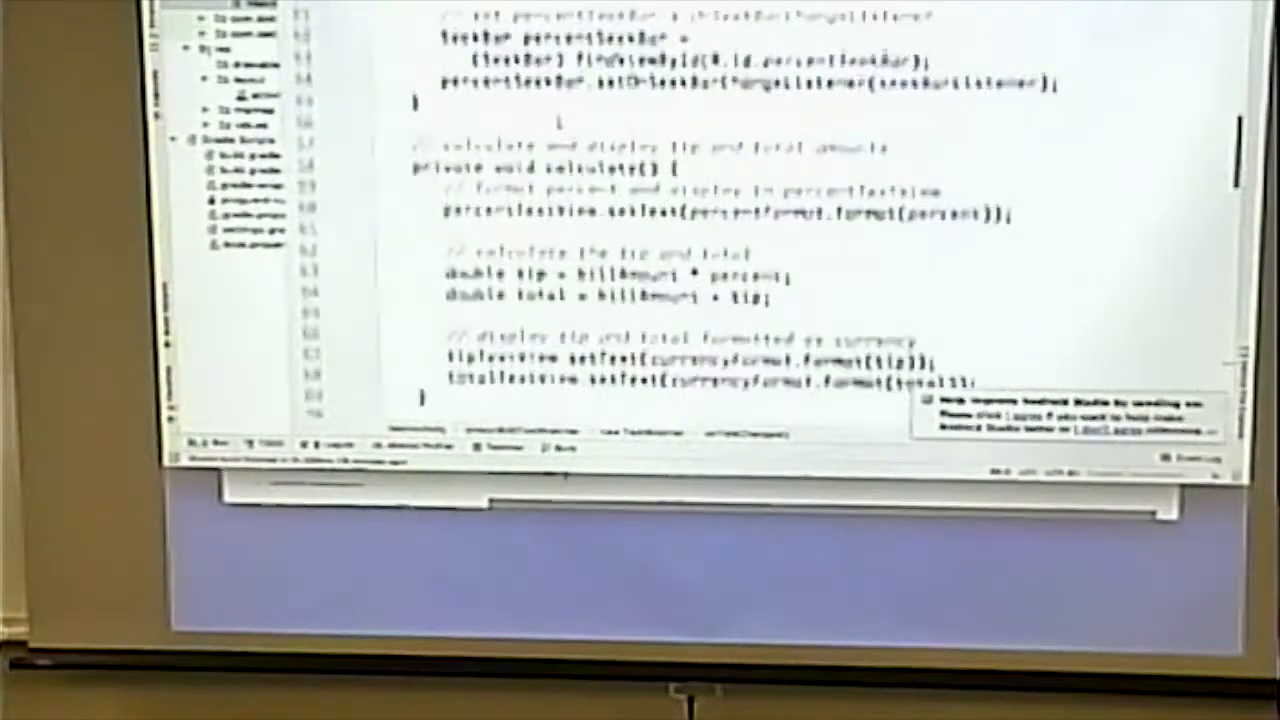
scroll("down", 3)
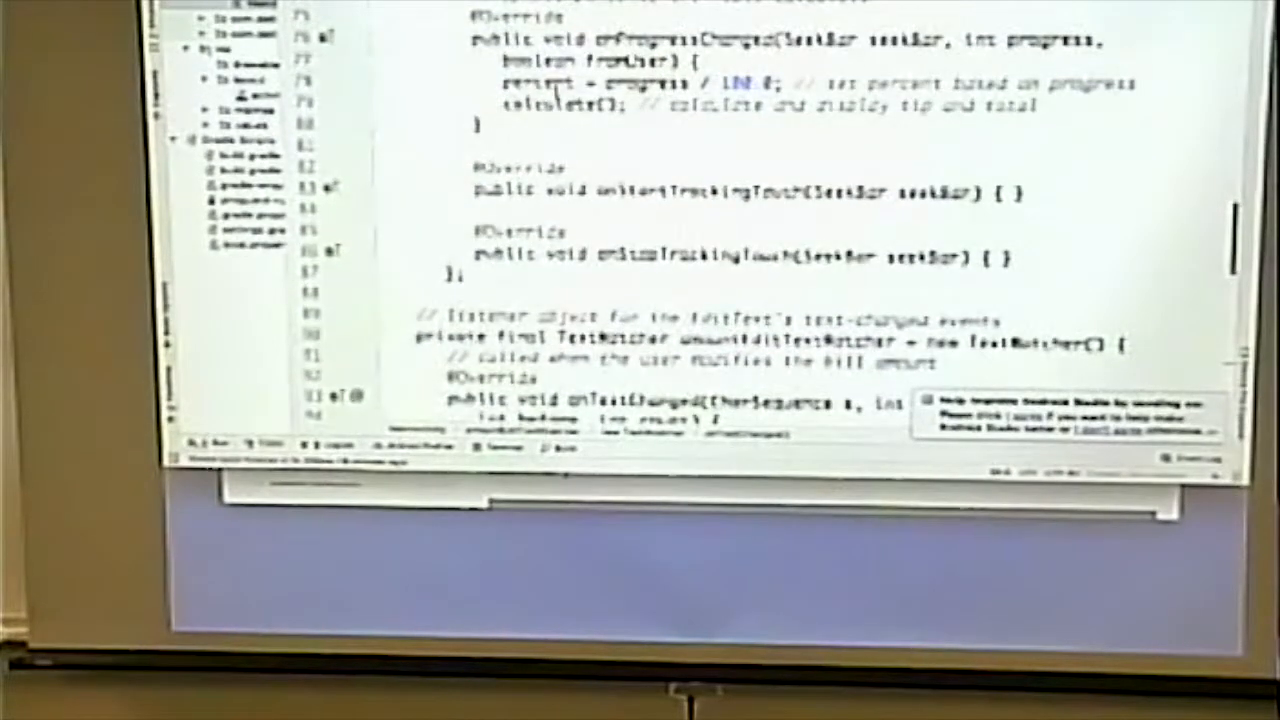
scroll("up", 3)
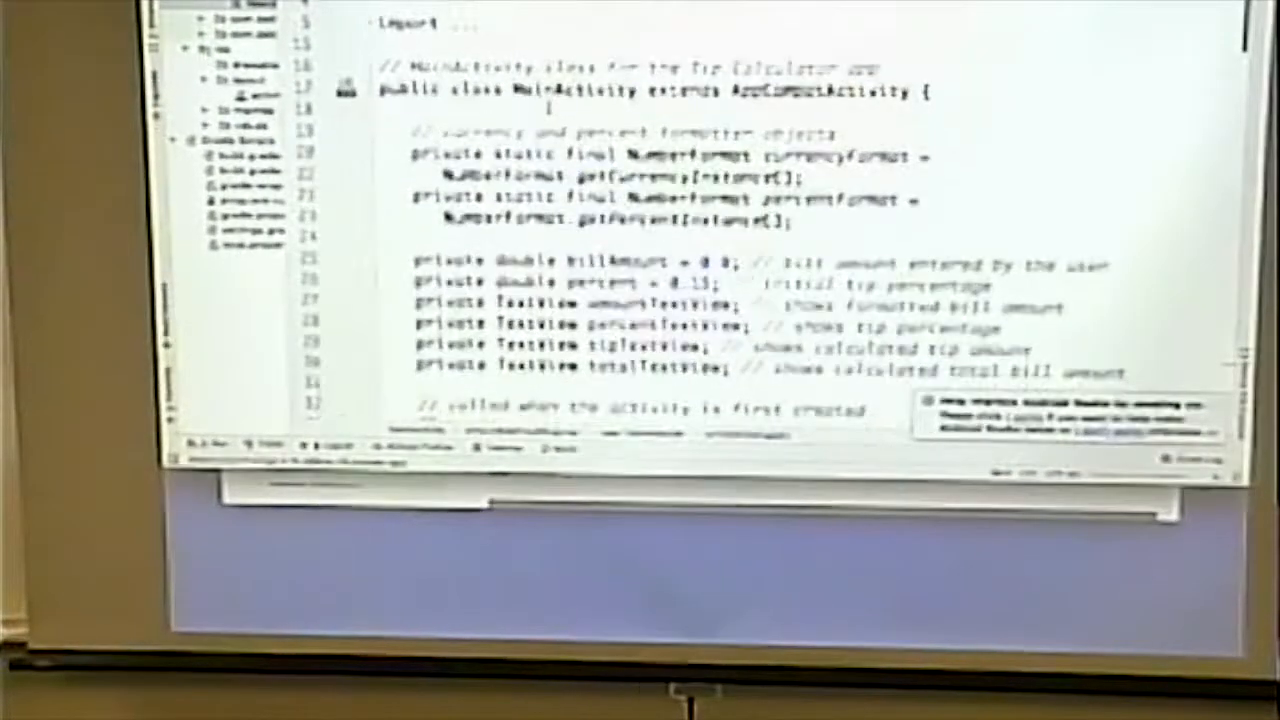
scroll("down", 3)
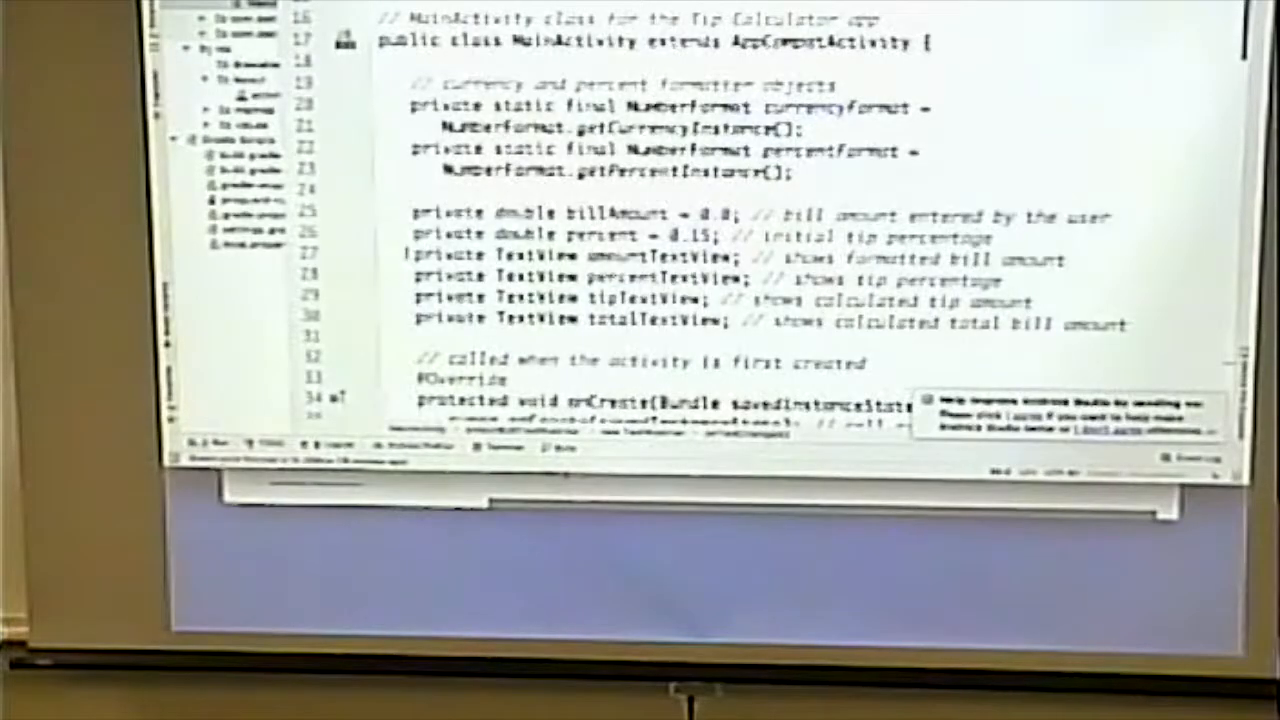
scroll("down", 3)
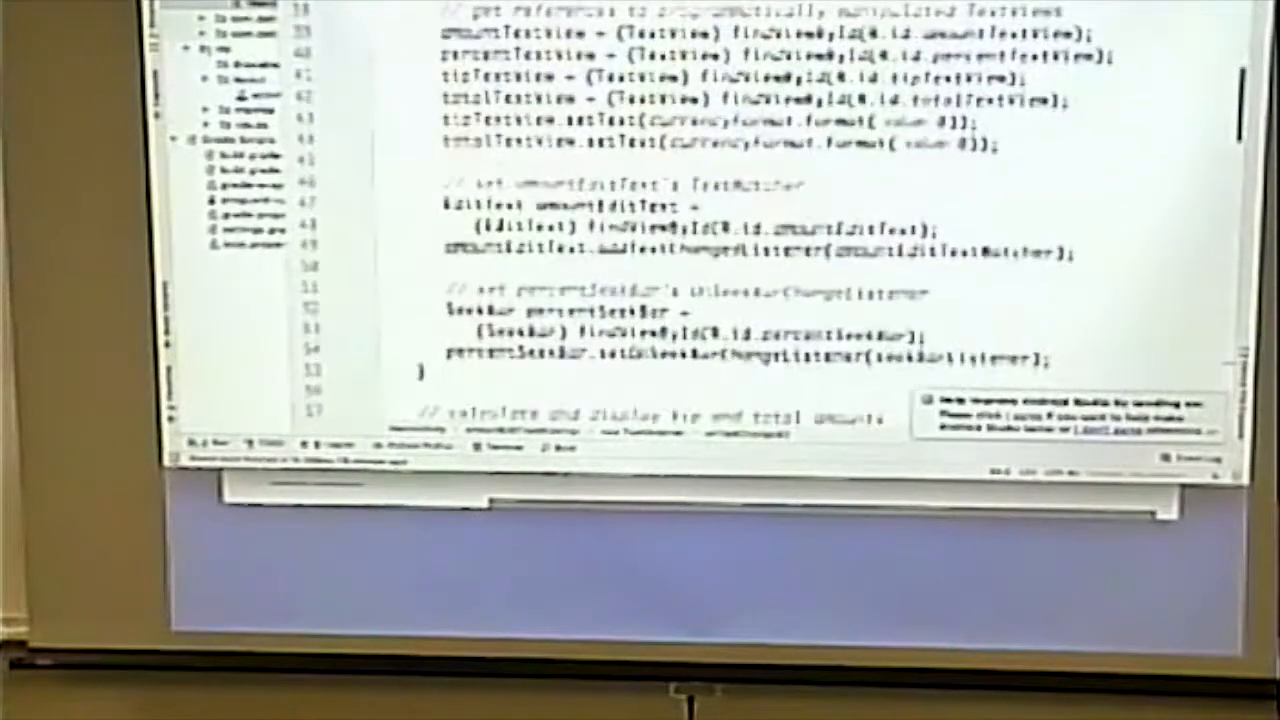
scroll("down", 3)
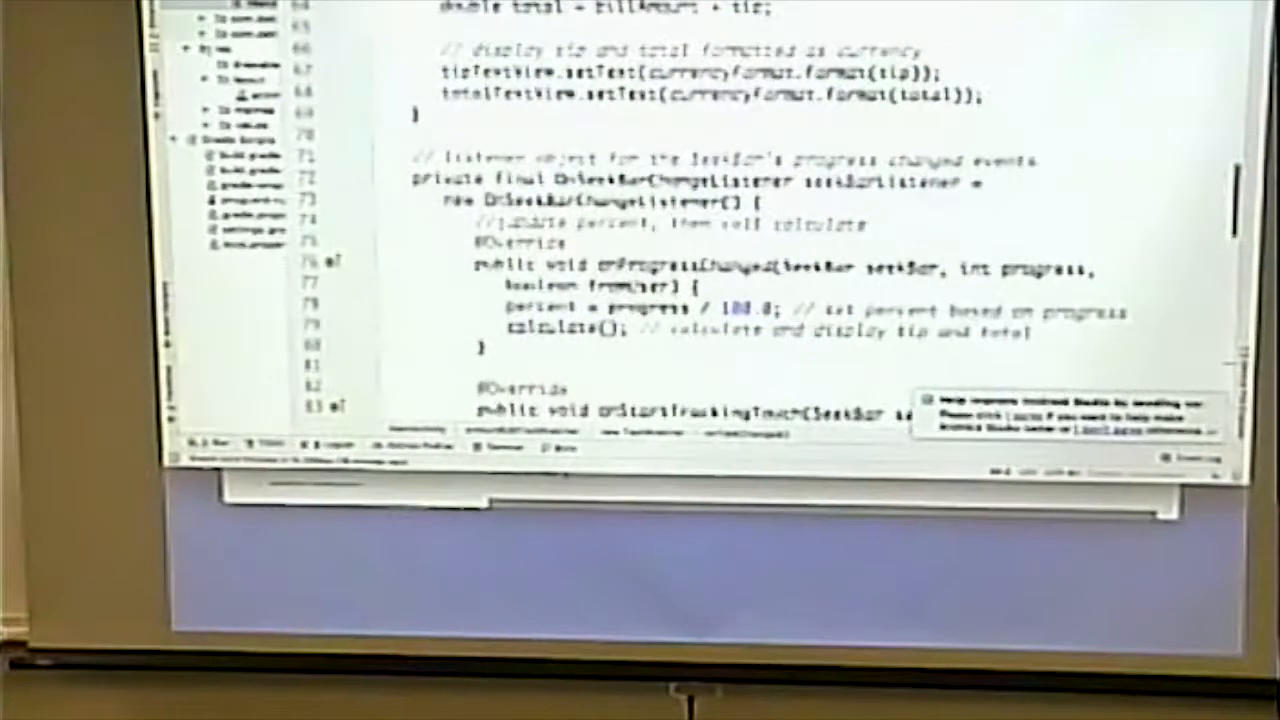
scroll("down", 3)
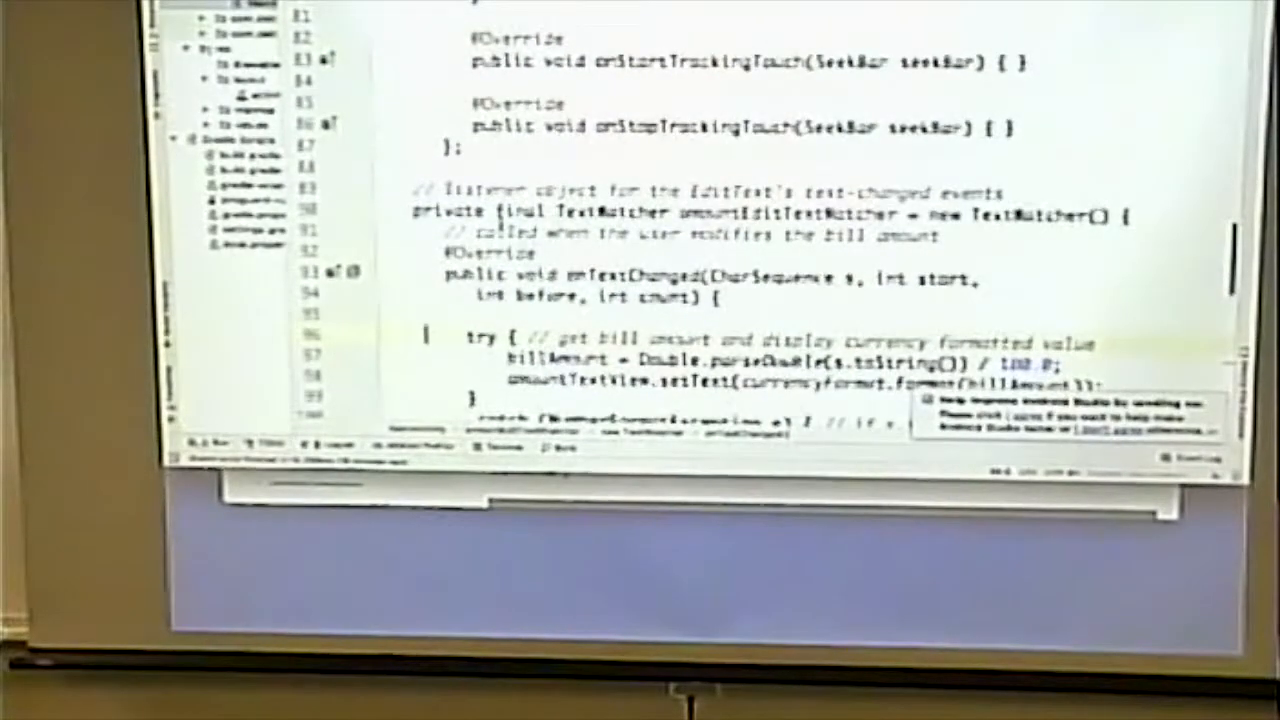